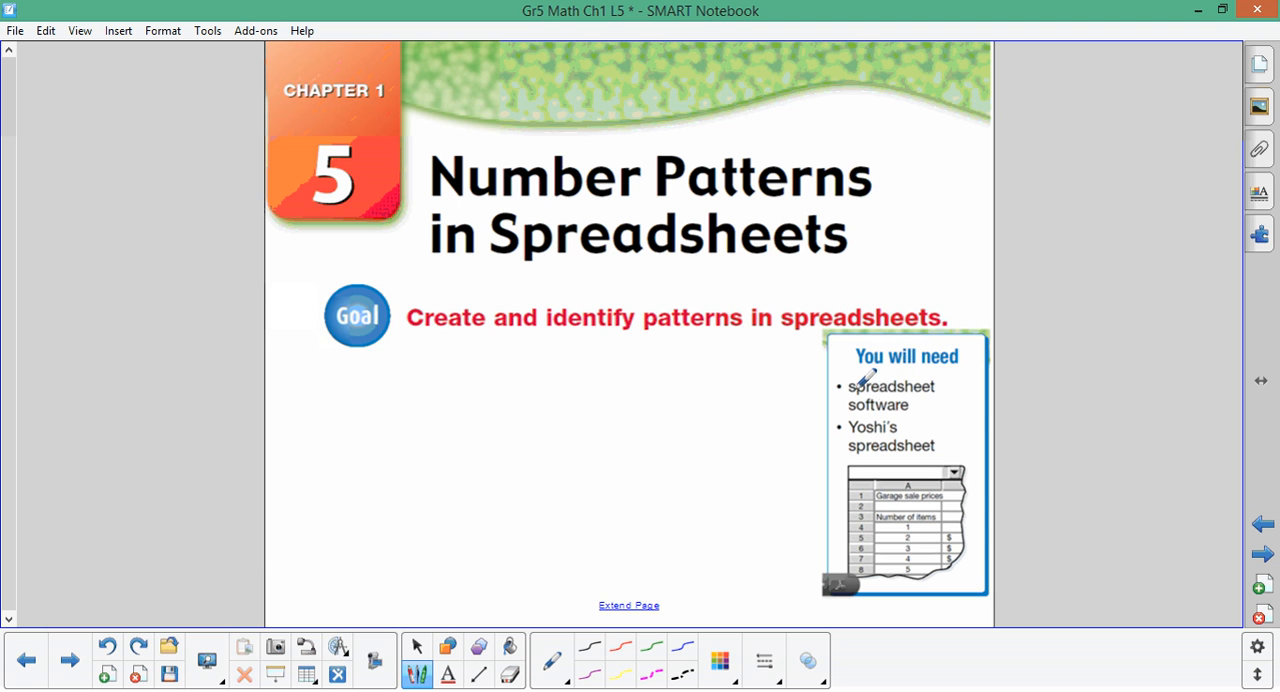
Highlight 'spreadsheet software' and 'spreadsheet' in yellow in the You will need list.
{"action": "left_click_drag", "start_coordinate": [850, 386], "coordinate": [910, 406]}
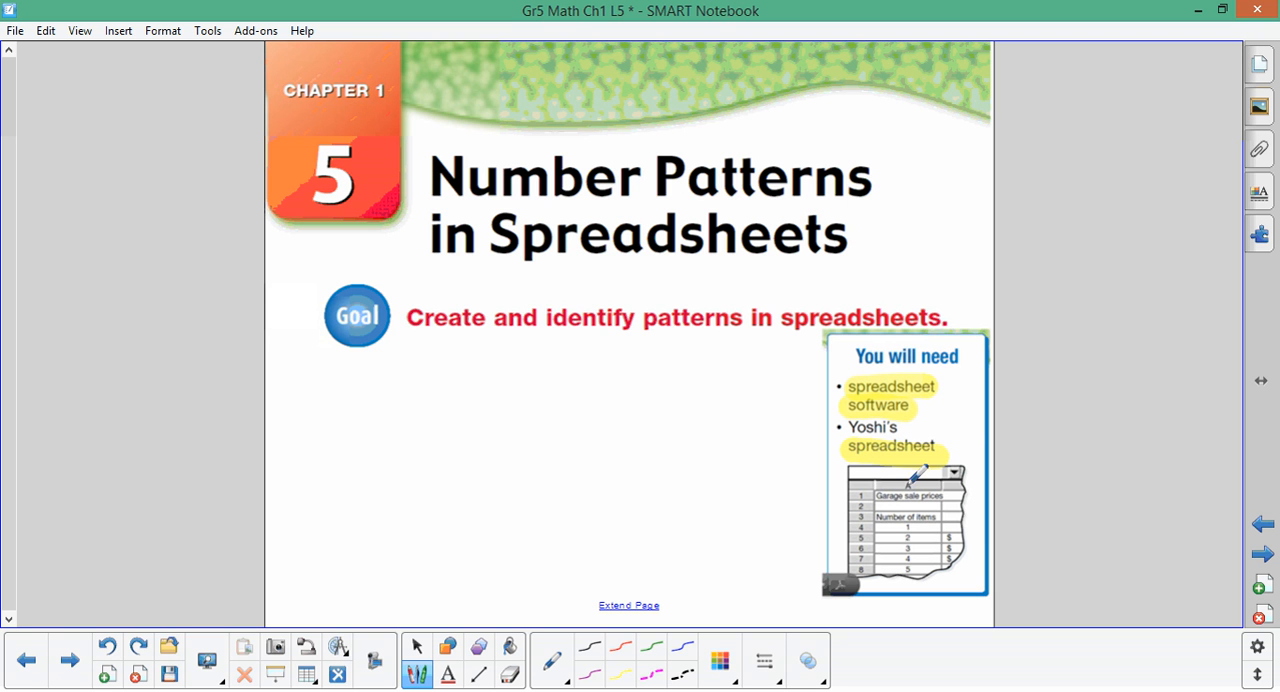
{"action": "mouse_move", "coordinate": [608, 544]}
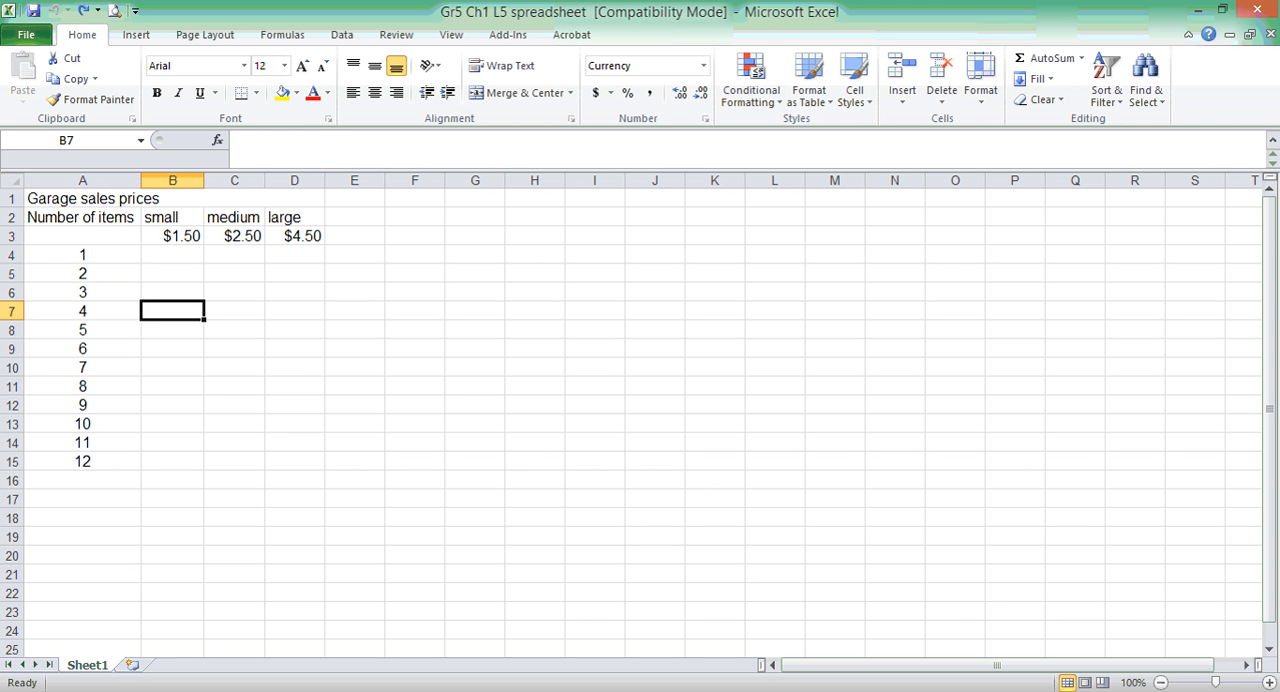
{"action": "mouse_move", "coordinate": [88, 218]}
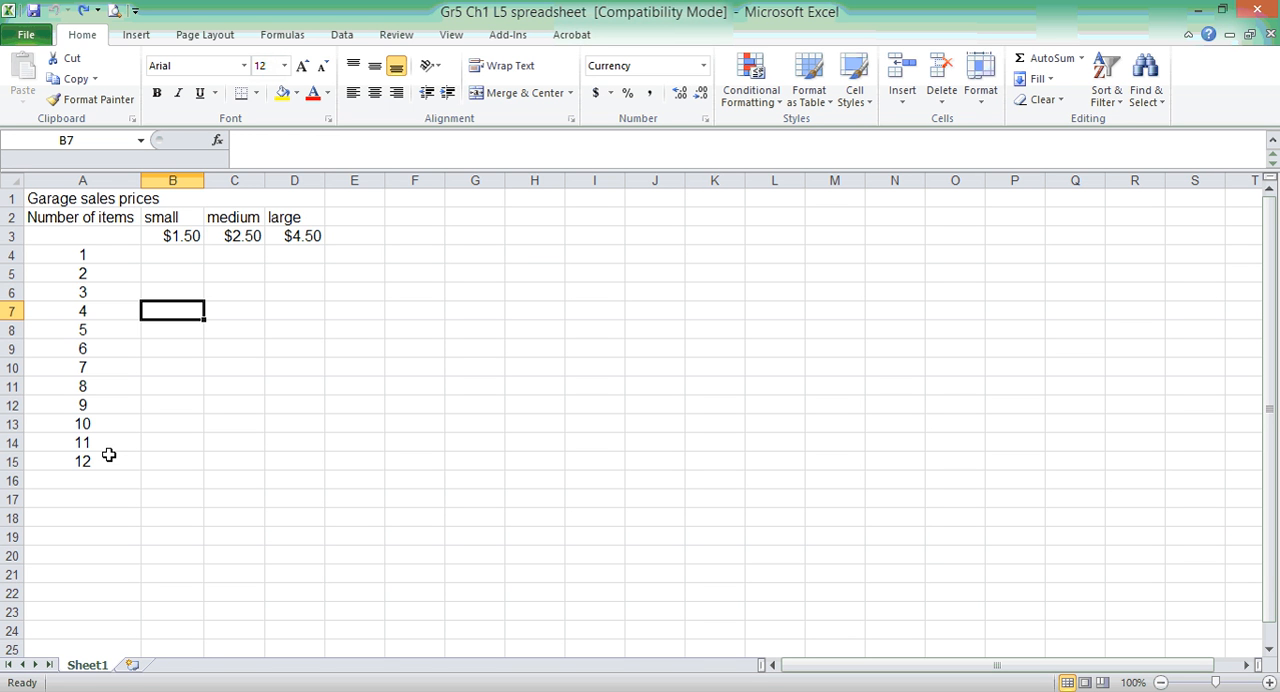
{"action": "mouse_move", "coordinate": [286, 268]}
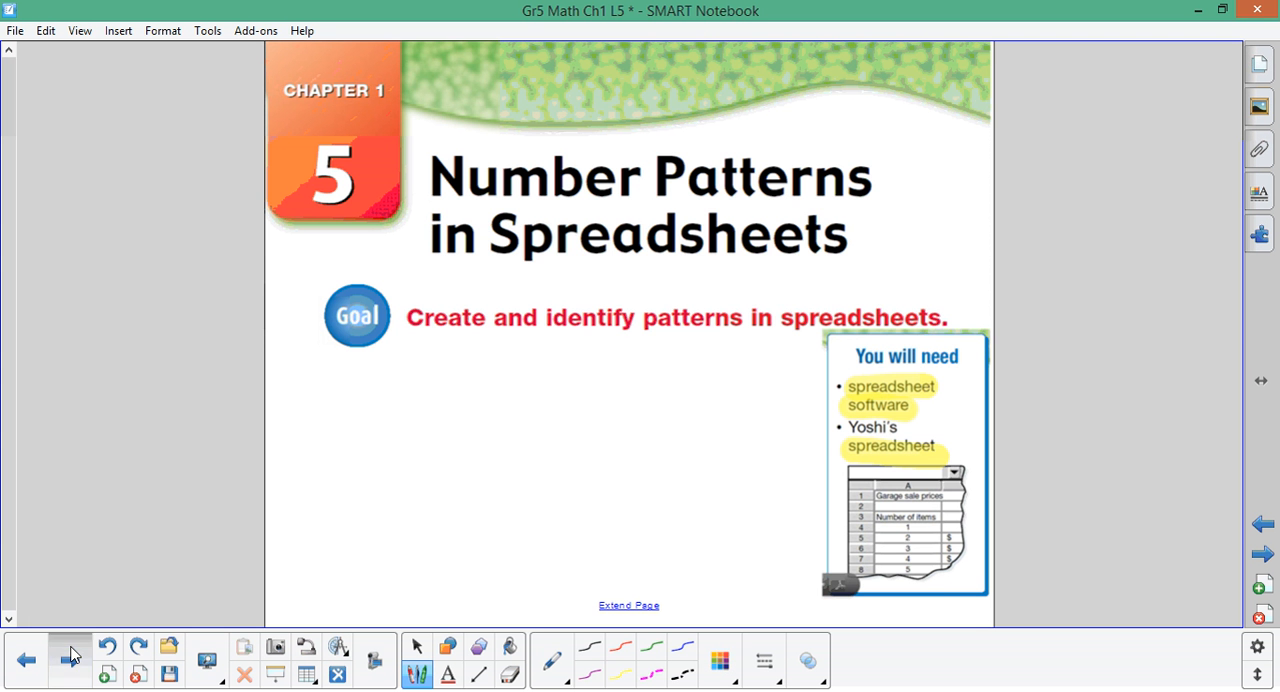
Advance two pages to reach Yoshi's garage sale question about calculating prices.
{"action": "left_click", "coordinate": [70, 648]}
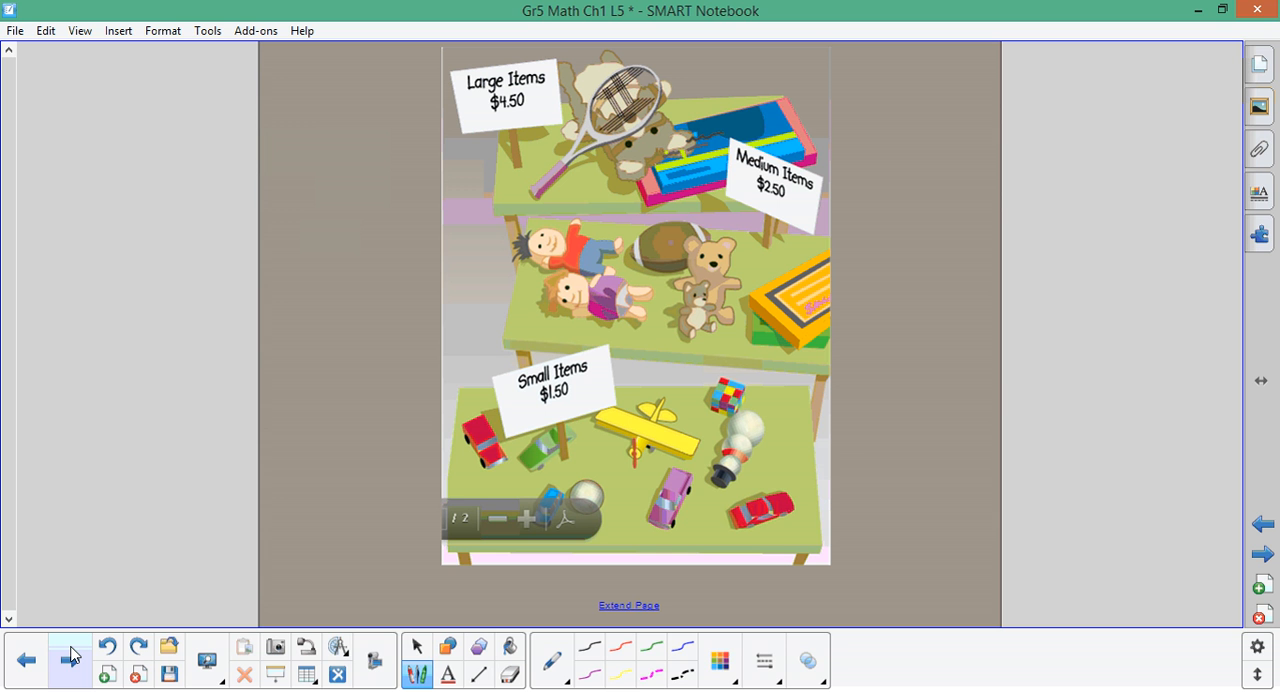
{"action": "left_click", "coordinate": [70, 660]}
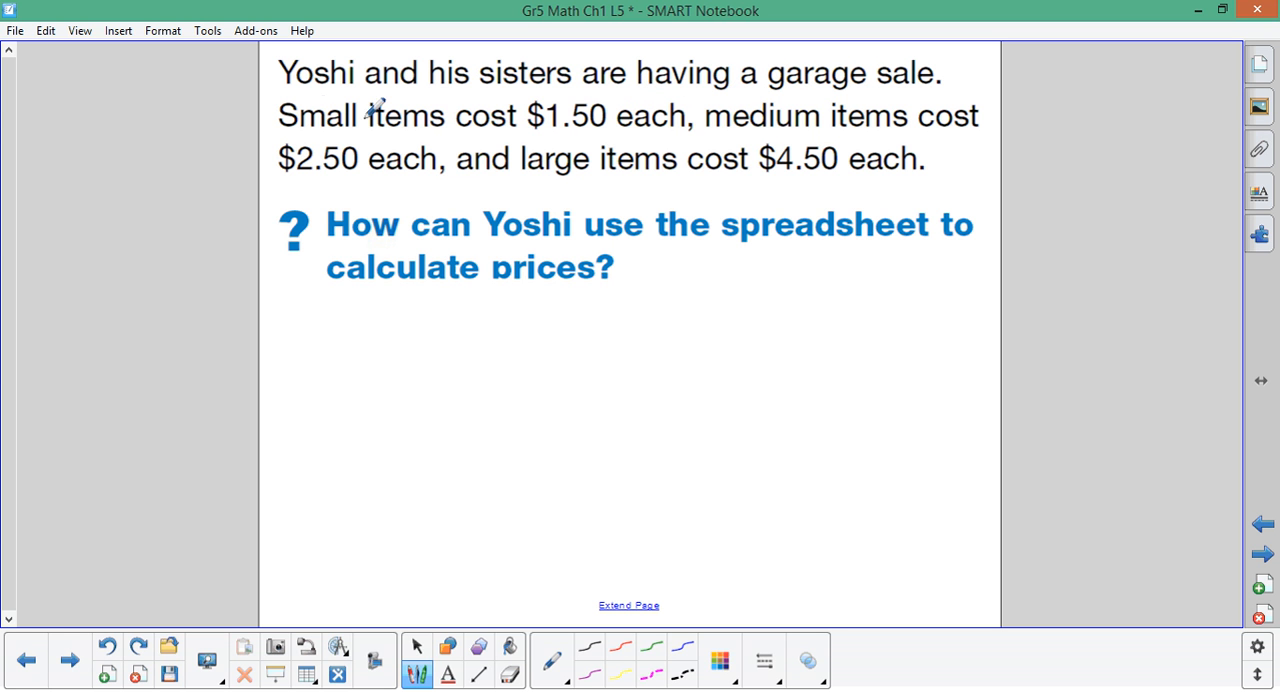
{"action": "mouse_move", "coordinate": [624, 140]}
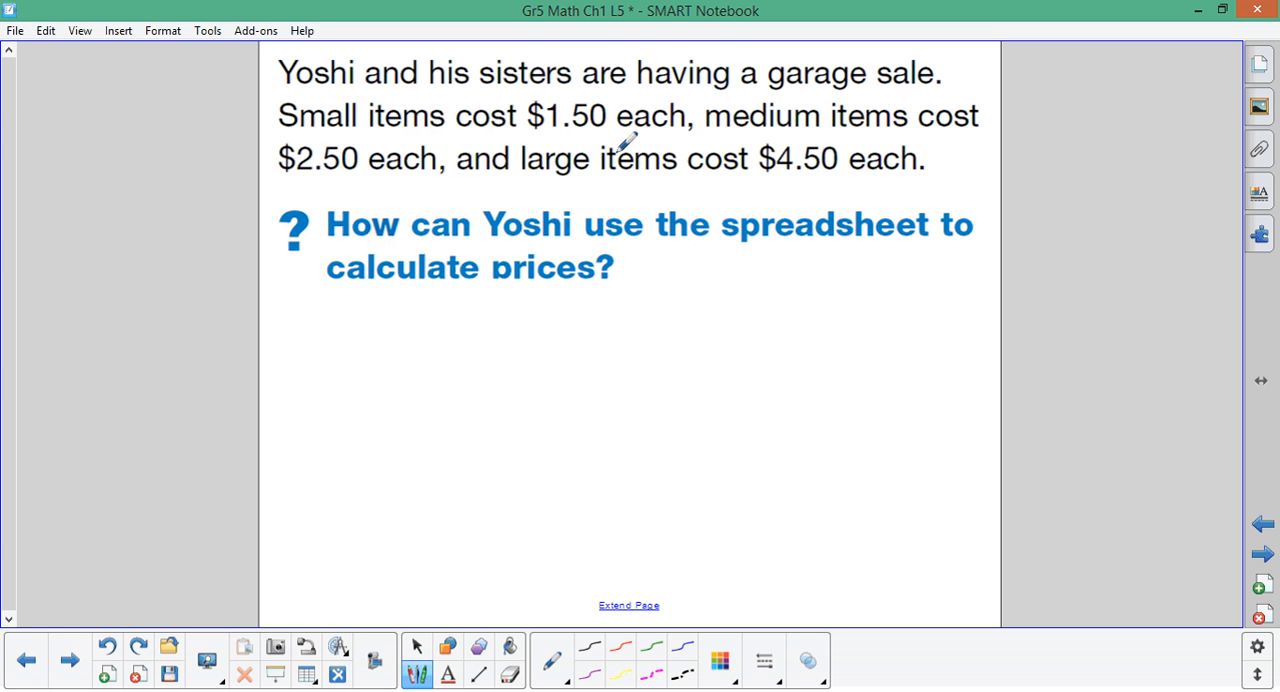
{"action": "mouse_move", "coordinate": [320, 160]}
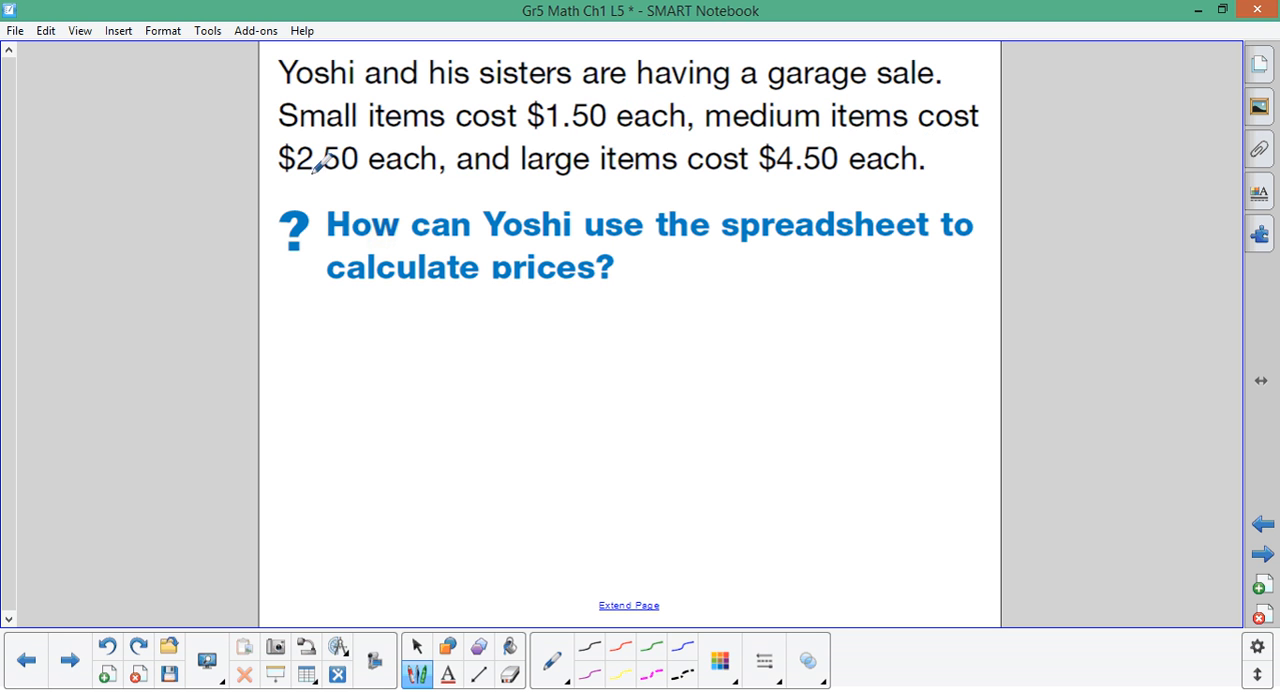
{"action": "mouse_move", "coordinate": [664, 176]}
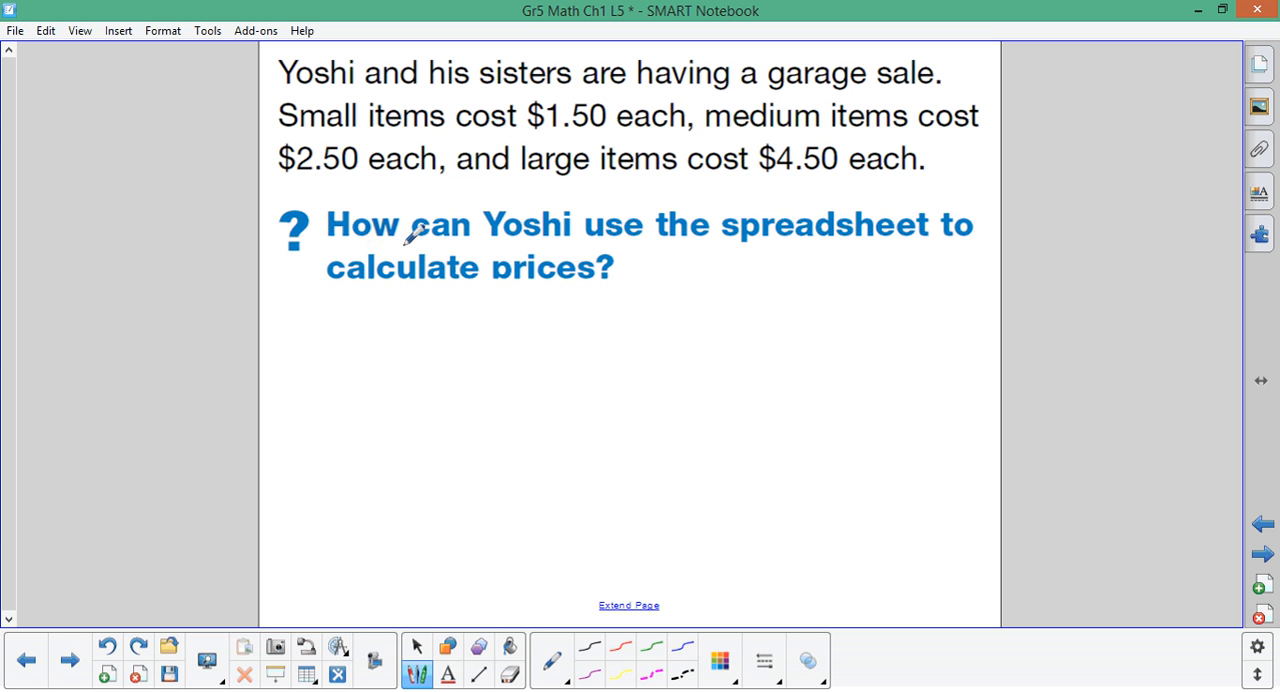
{"action": "mouse_move", "coordinate": [700, 292]}
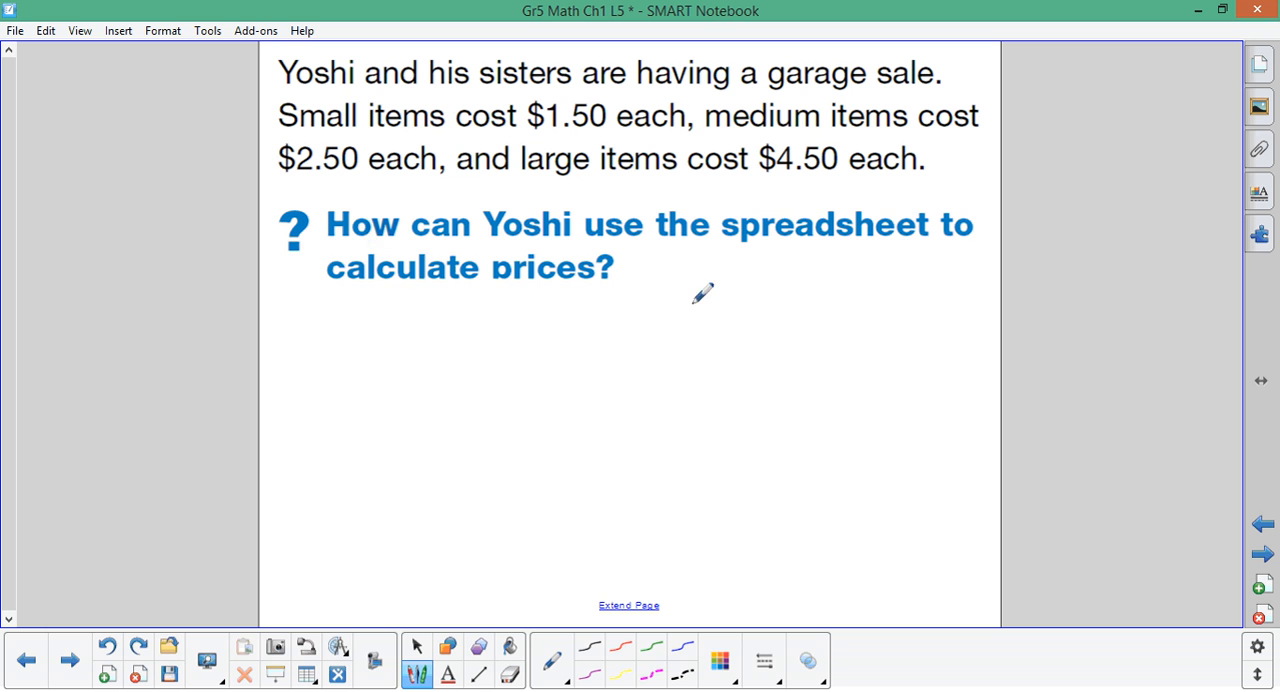
{"action": "mouse_move", "coordinate": [600, 376]}
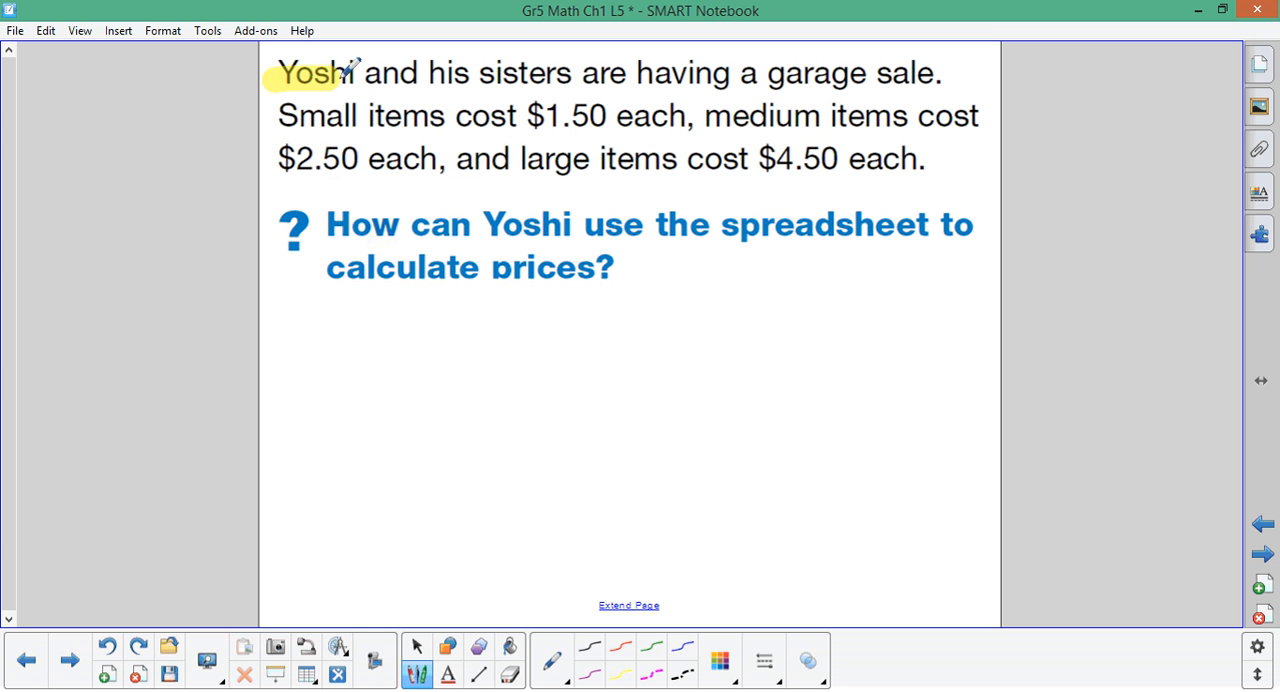
Highlight 'his sisters', the item sizes and the word 'large' in the garage sale story.
{"action": "left_click_drag", "start_coordinate": [426, 72], "coordinate": [570, 72]}
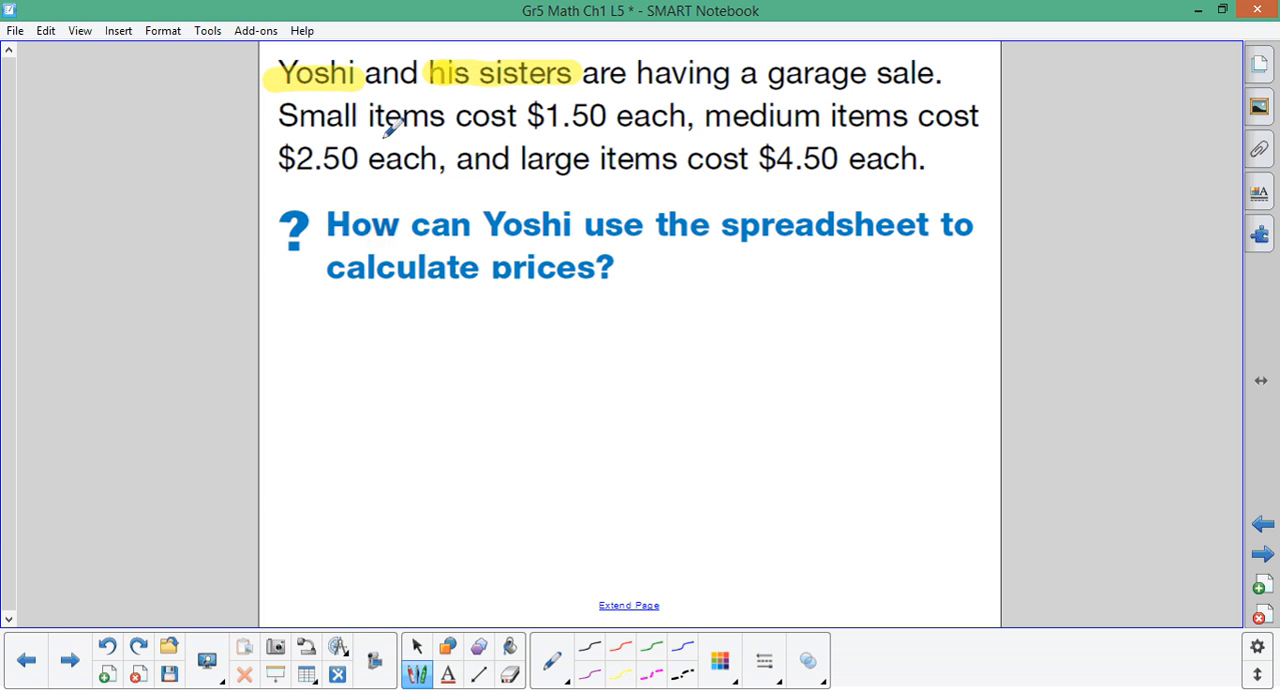
{"action": "double_click", "coordinate": [316, 114]}
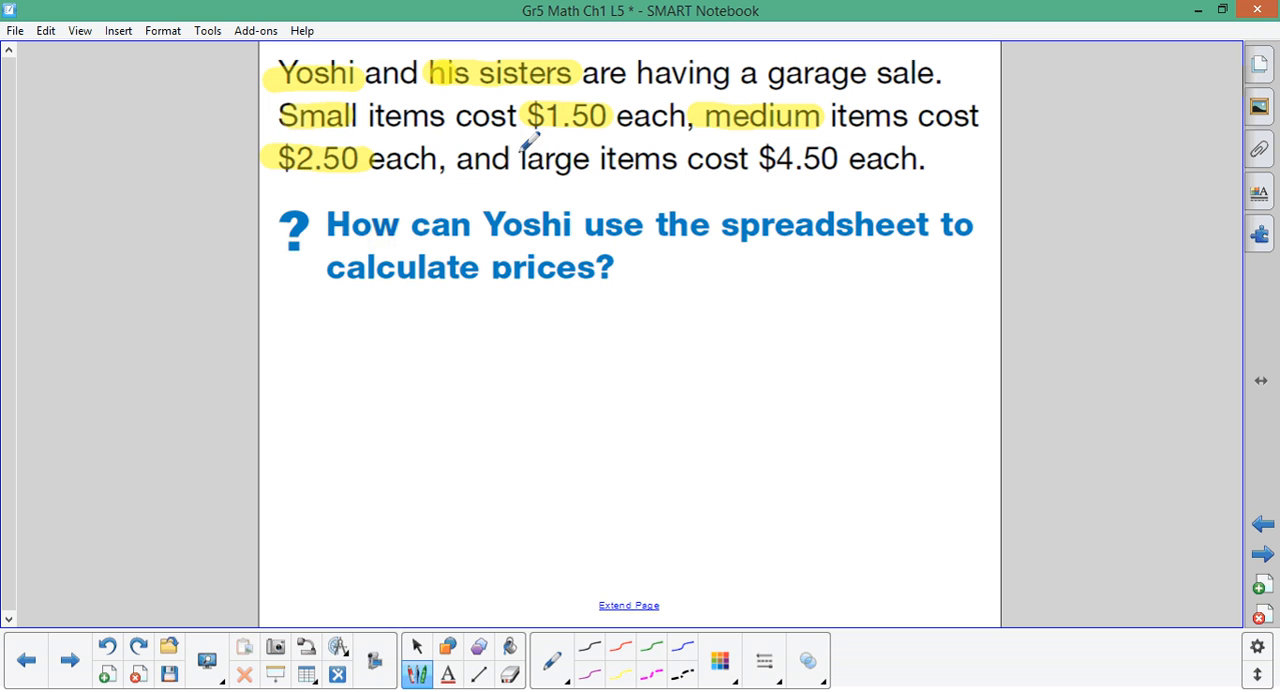
{"action": "left_click_drag", "start_coordinate": [512, 158], "coordinate": [836, 158]}
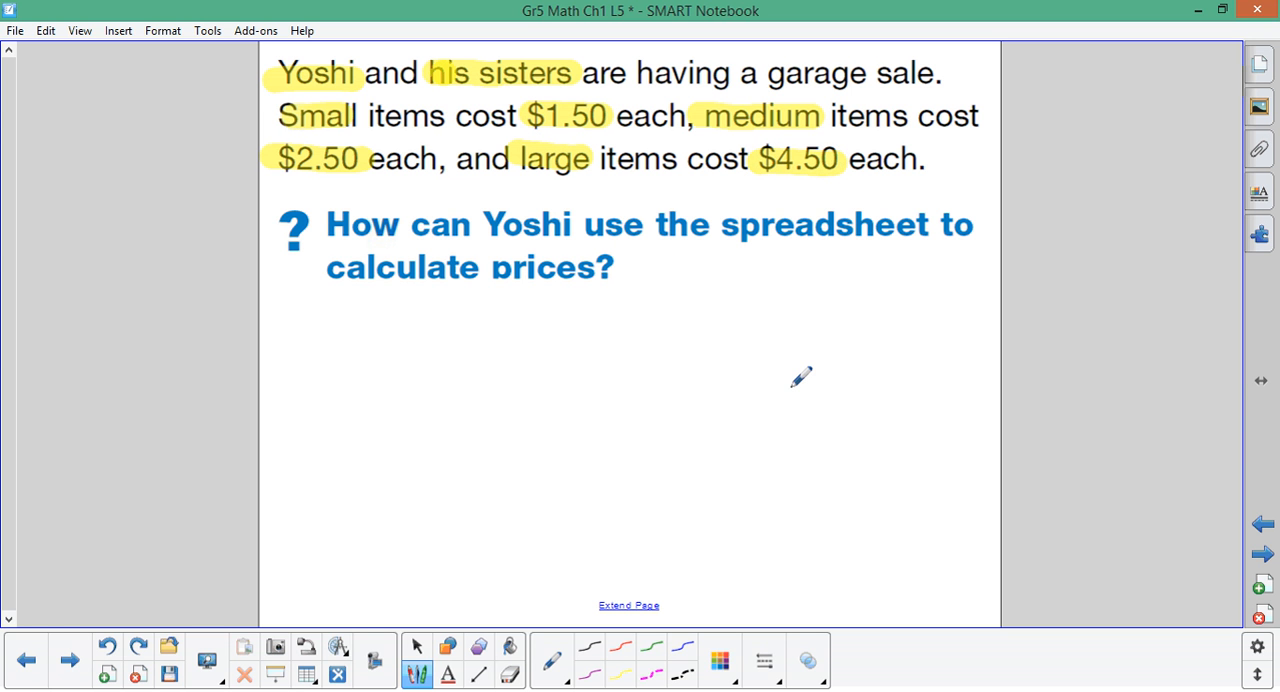
{"action": "mouse_move", "coordinate": [516, 210]}
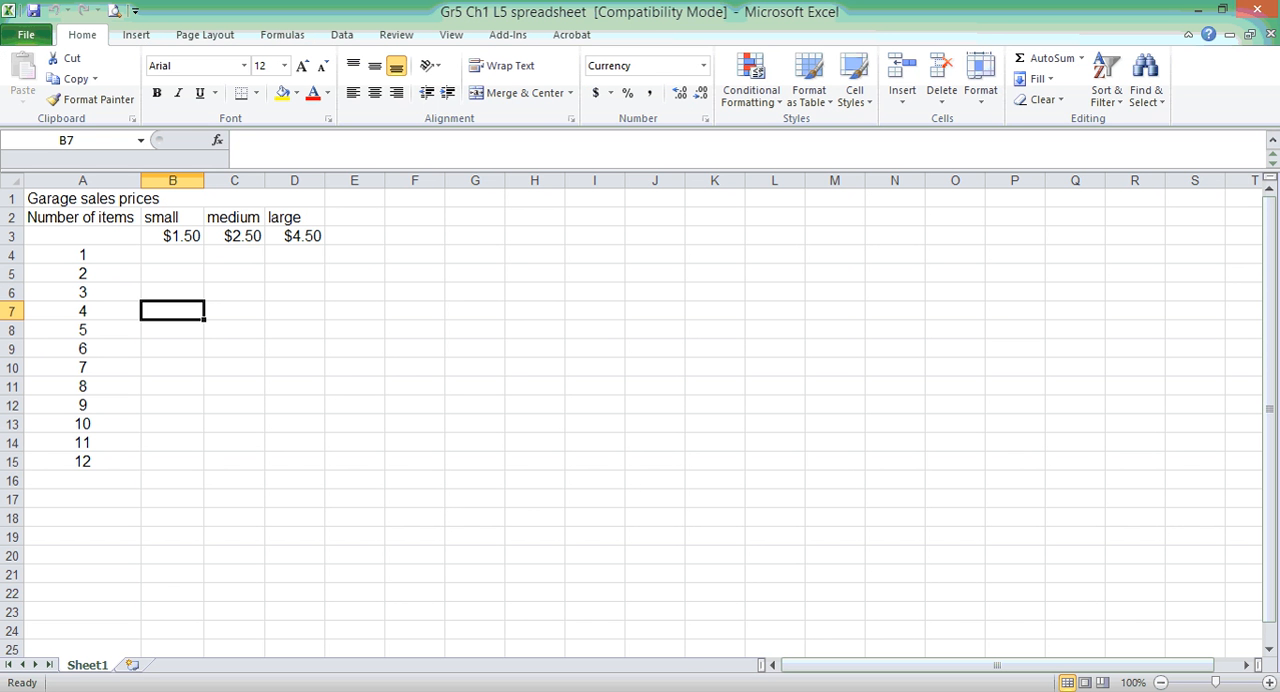
{"action": "mouse_move", "coordinate": [504, 490]}
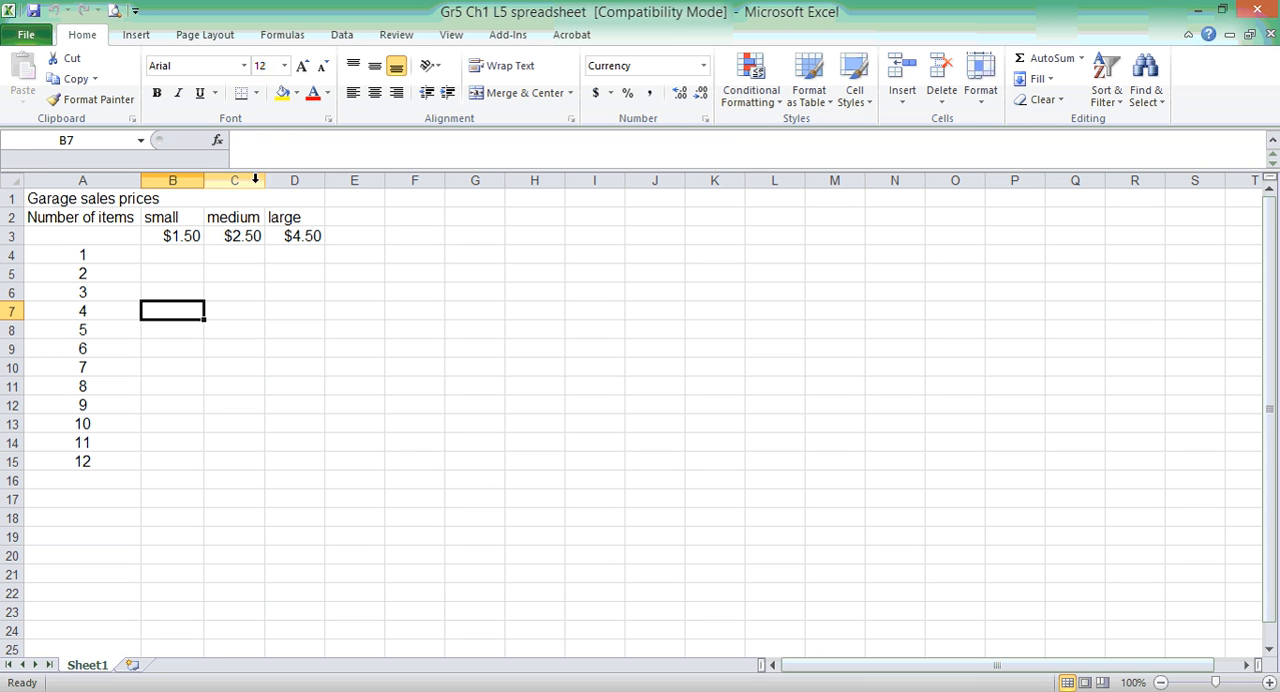
{"action": "mouse_move", "coordinate": [108, 204]}
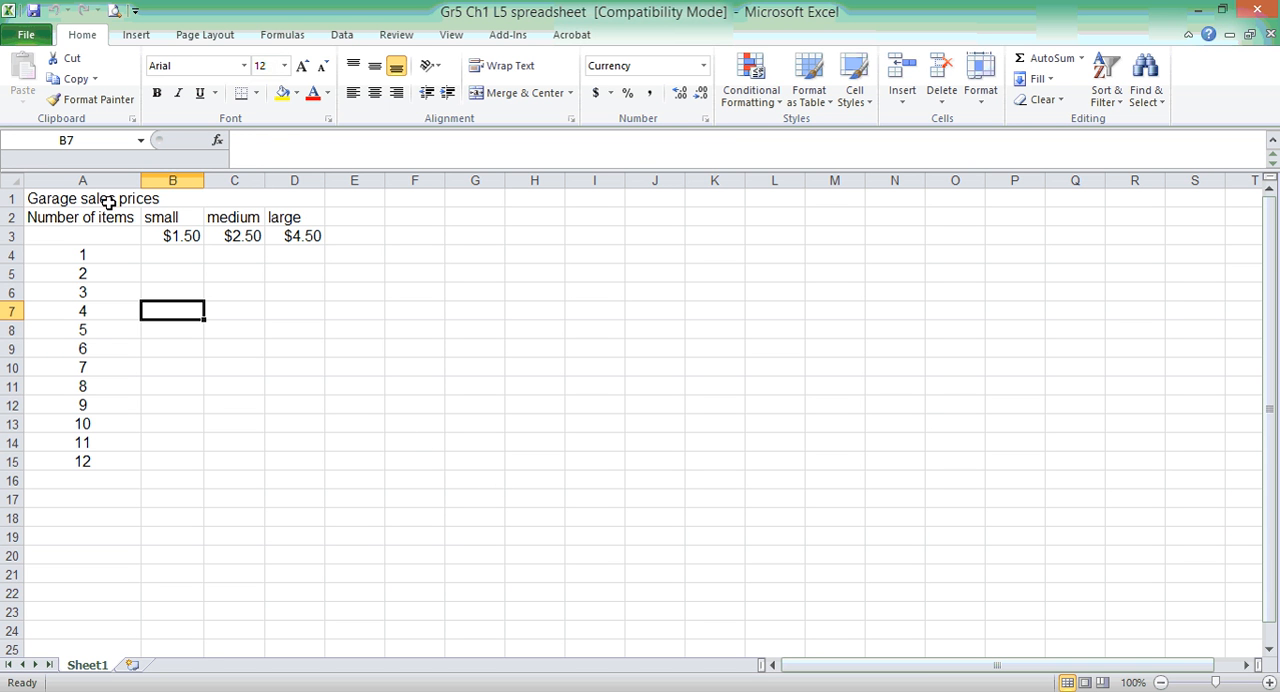
{"action": "mouse_move", "coordinate": [152, 342]}
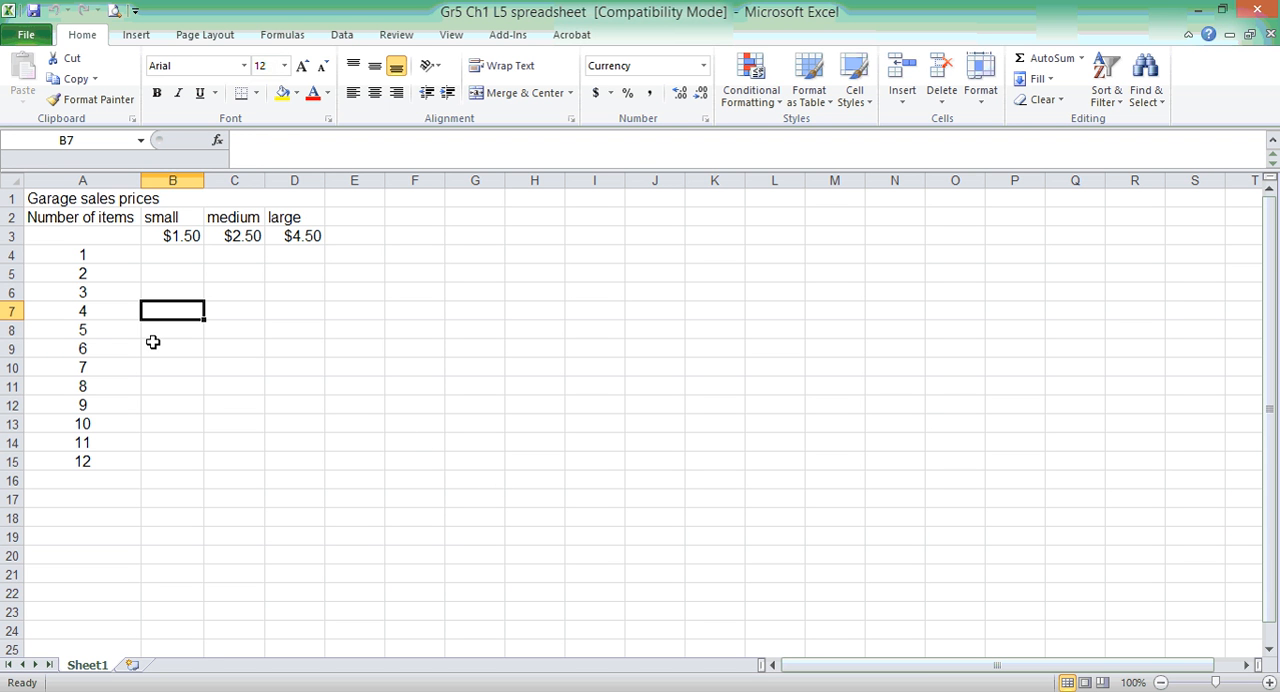
{"action": "left_click", "coordinate": [80, 218]}
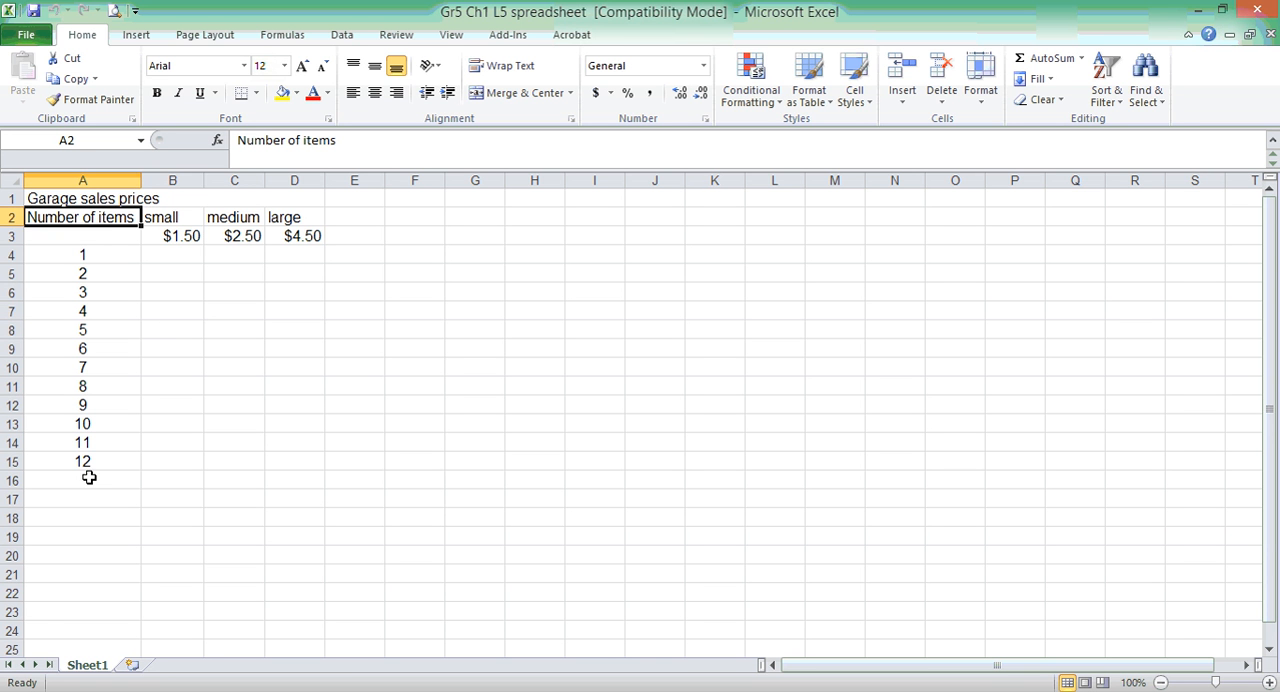
{"action": "left_click", "coordinate": [172, 218]}
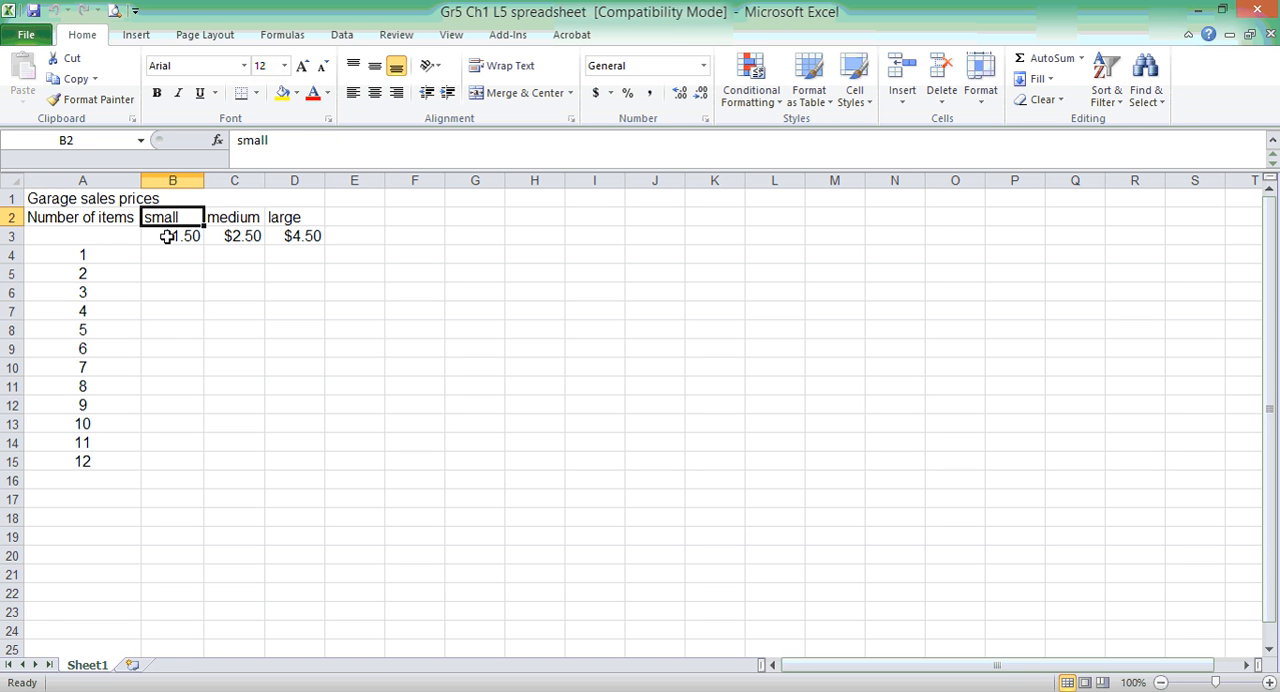
{"action": "left_click", "coordinate": [234, 236]}
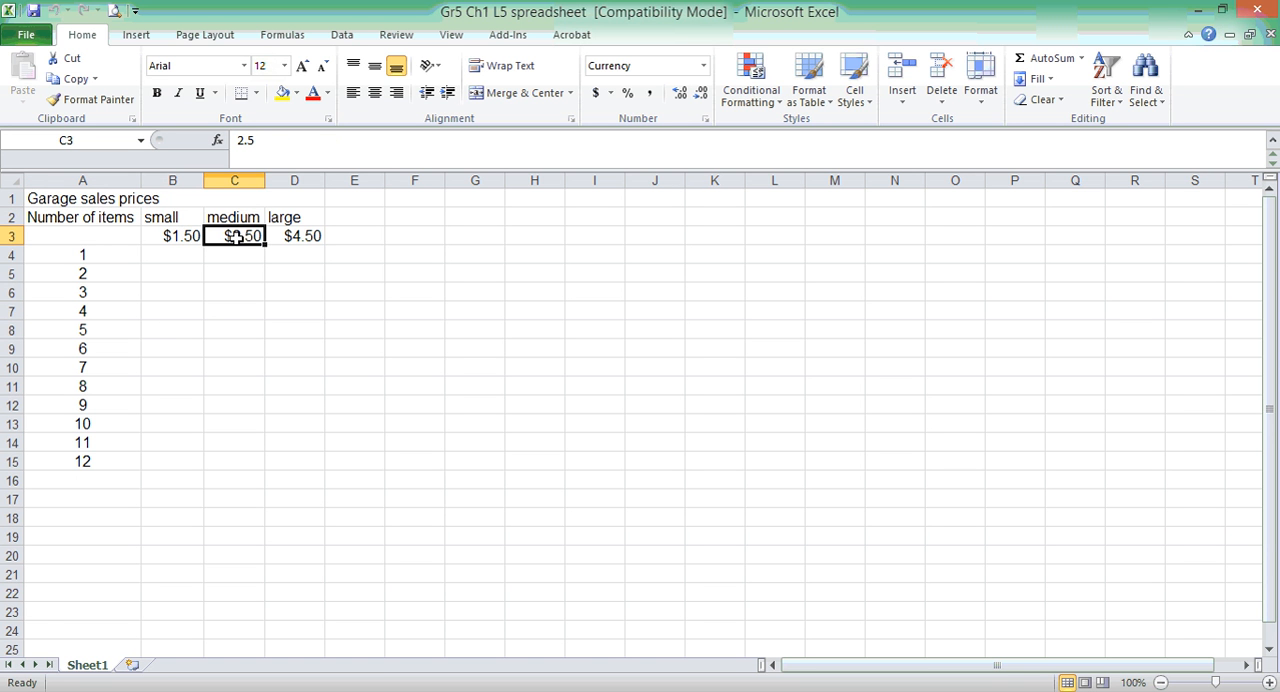
{"action": "left_click", "coordinate": [294, 218]}
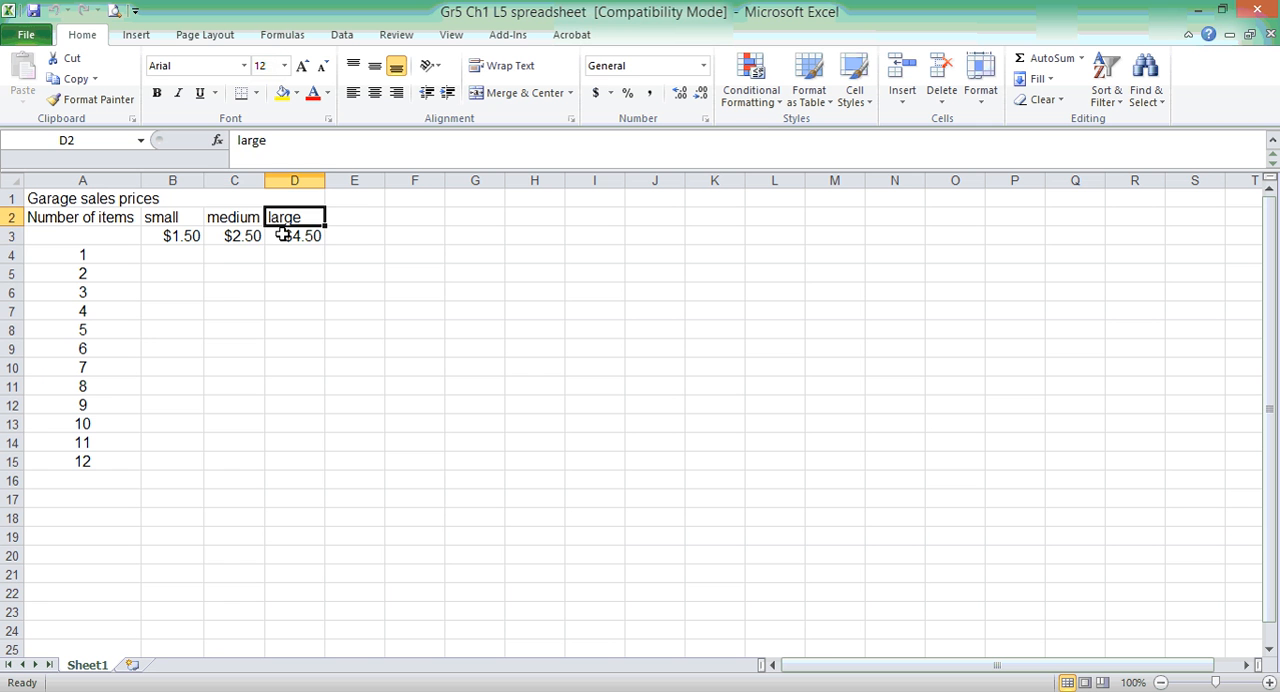
{"action": "left_click", "coordinate": [294, 236]}
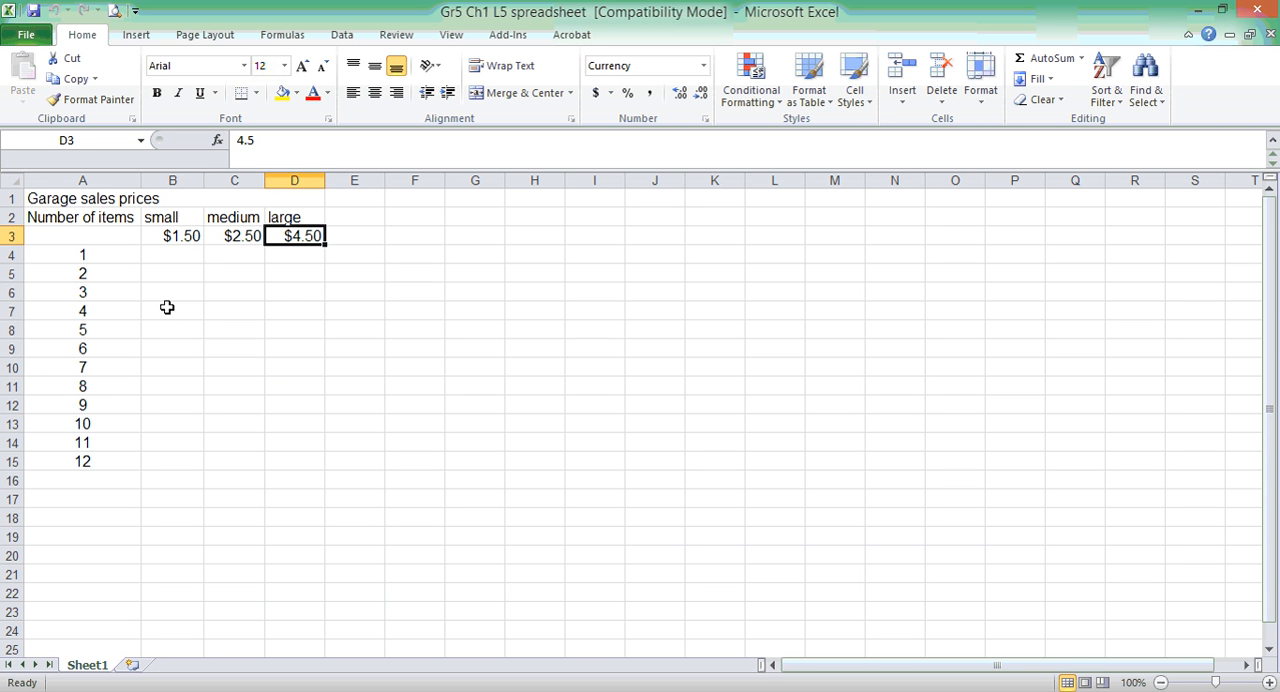
{"action": "left_click", "coordinate": [294, 310]}
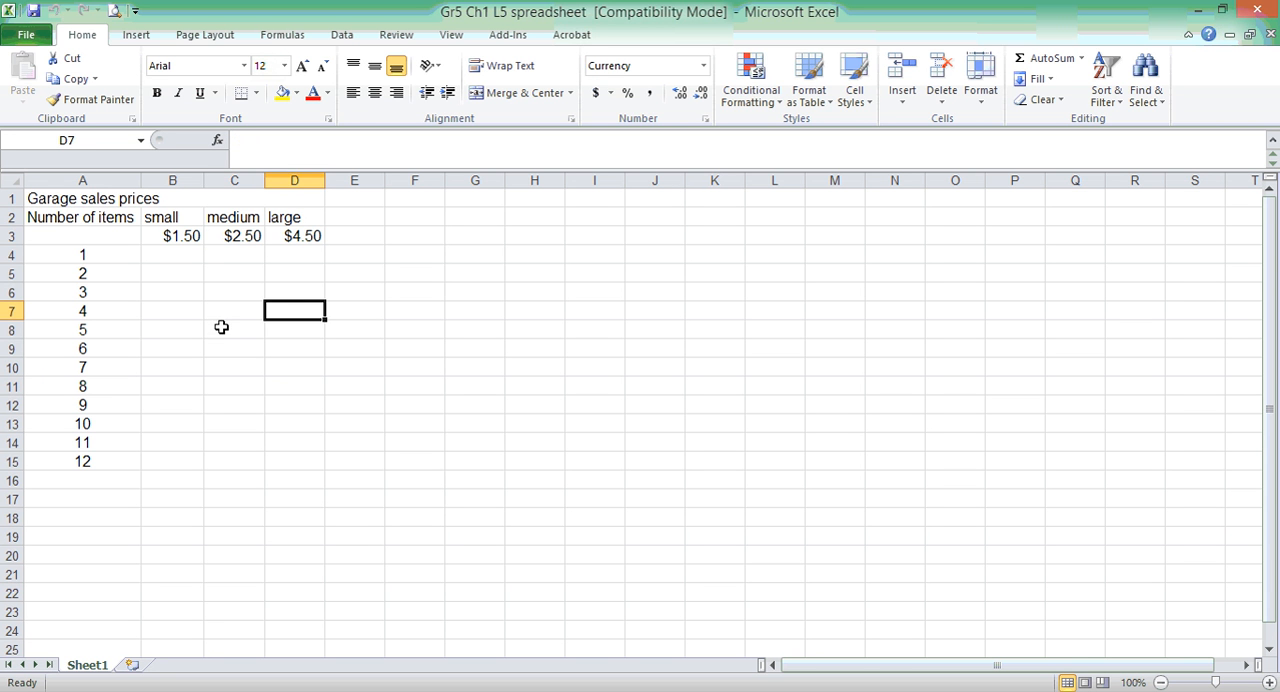
{"action": "left_click", "coordinate": [414, 292]}
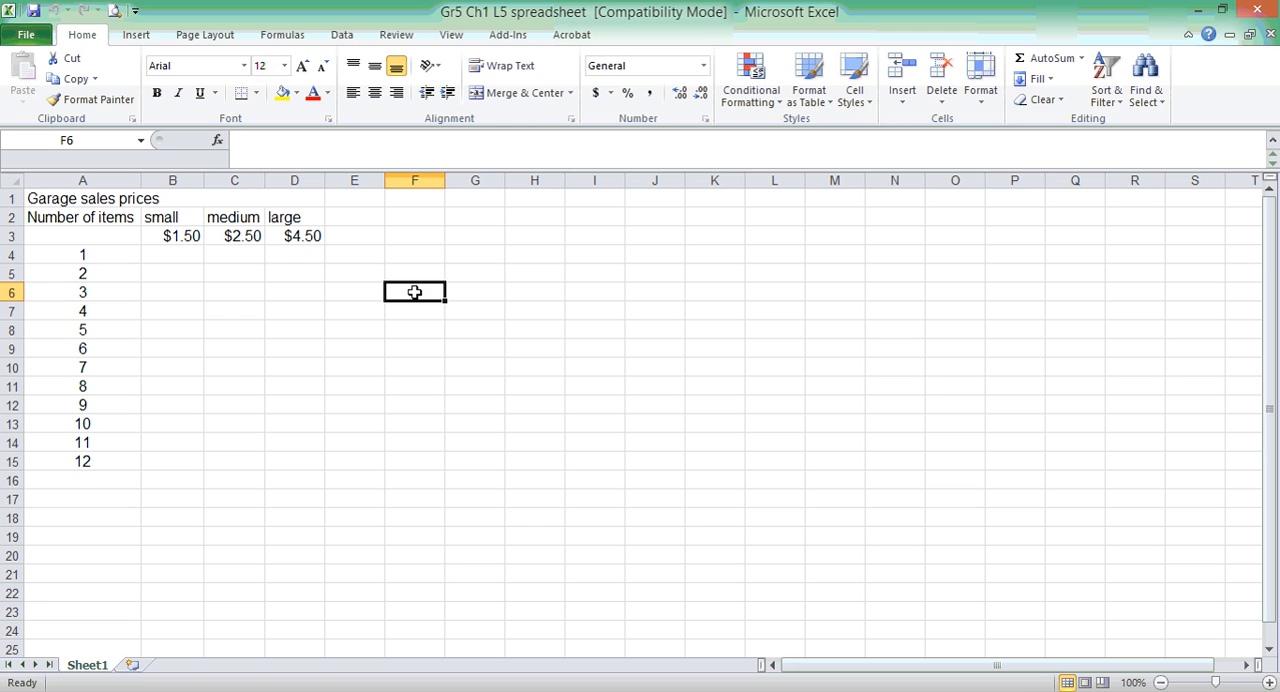
Enter 'cell' in F6, then point out C6, the $4.50 large price and B4 as cell references.
{"action": "type", "text": "cell"}
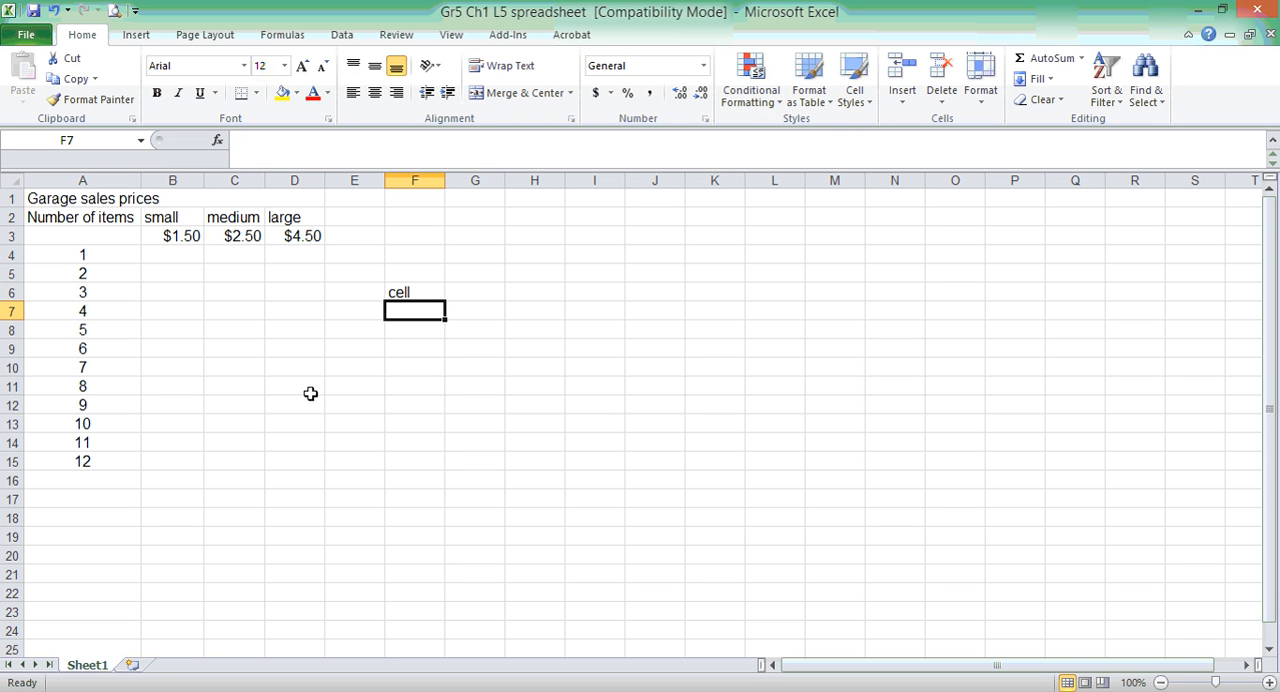
{"action": "left_click", "coordinate": [234, 292]}
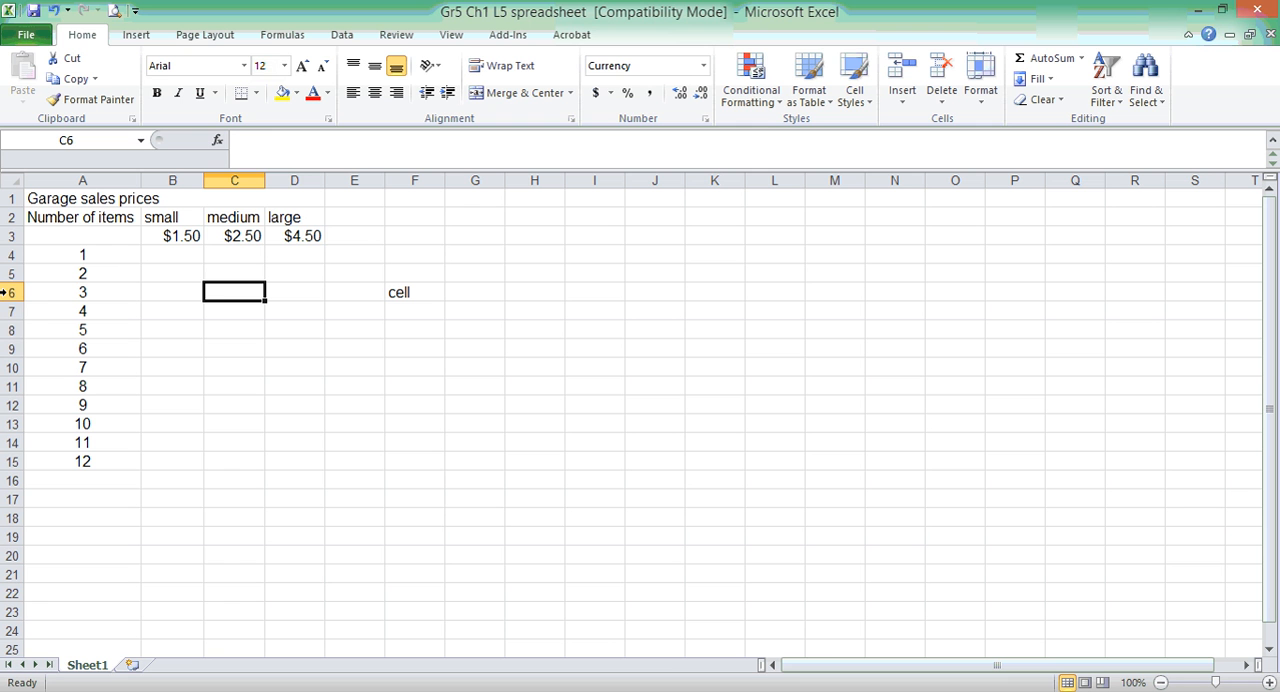
{"action": "mouse_move", "coordinate": [296, 240]}
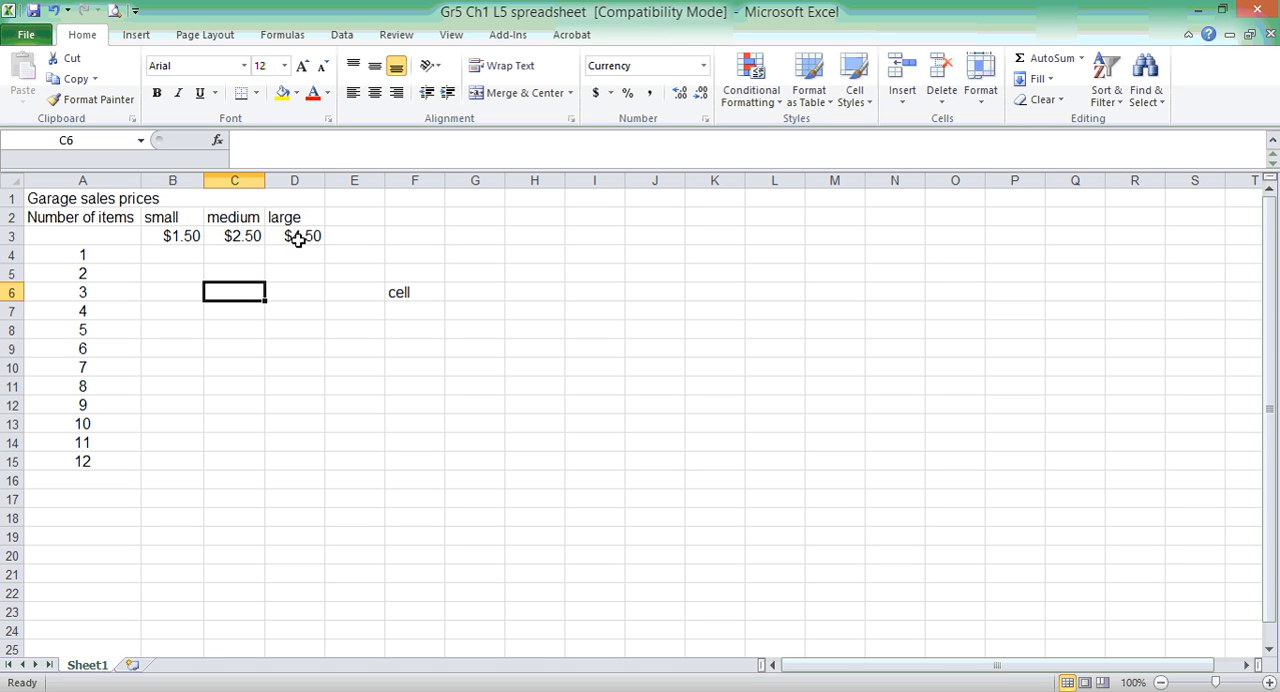
{"action": "left_click", "coordinate": [294, 236]}
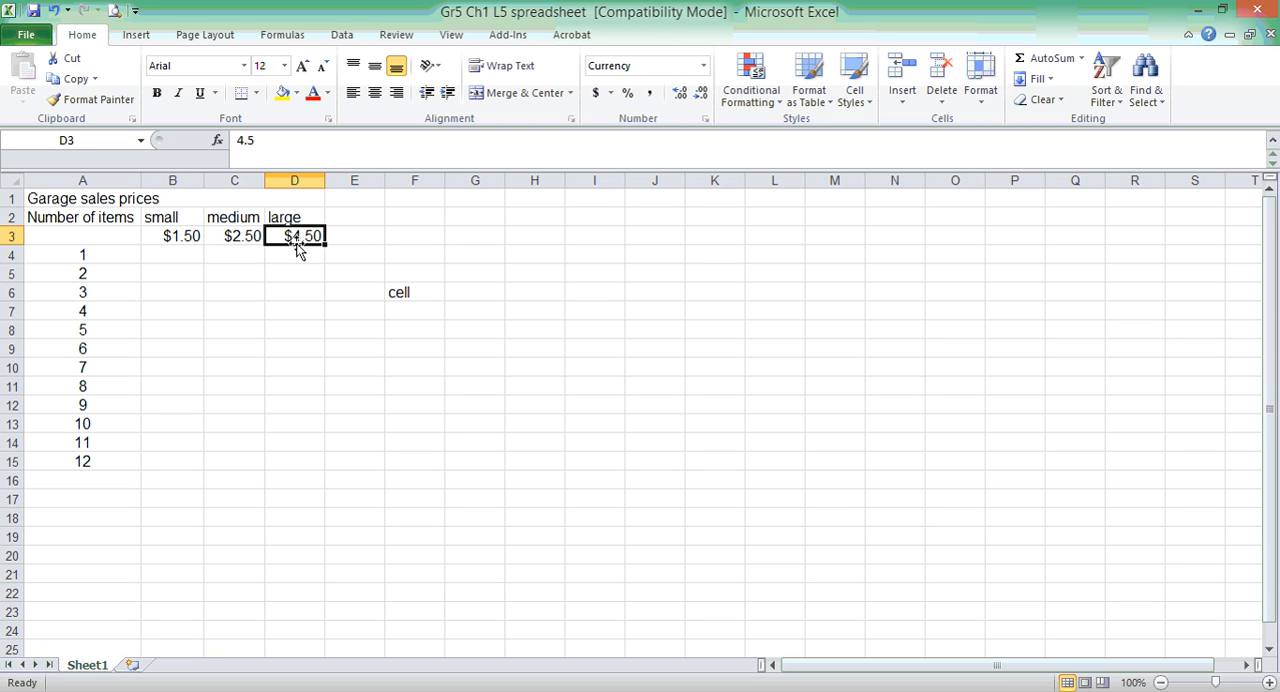
{"action": "left_click", "coordinate": [172, 254]}
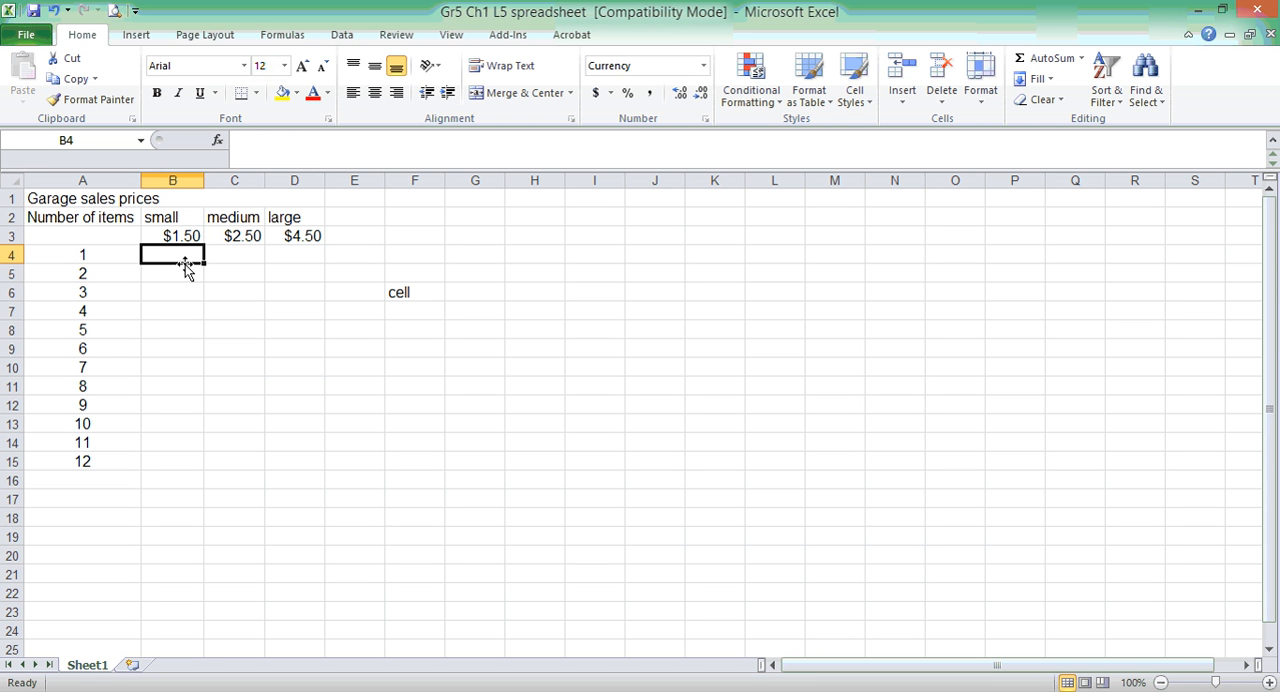
{"action": "mouse_move", "coordinate": [228, 398]}
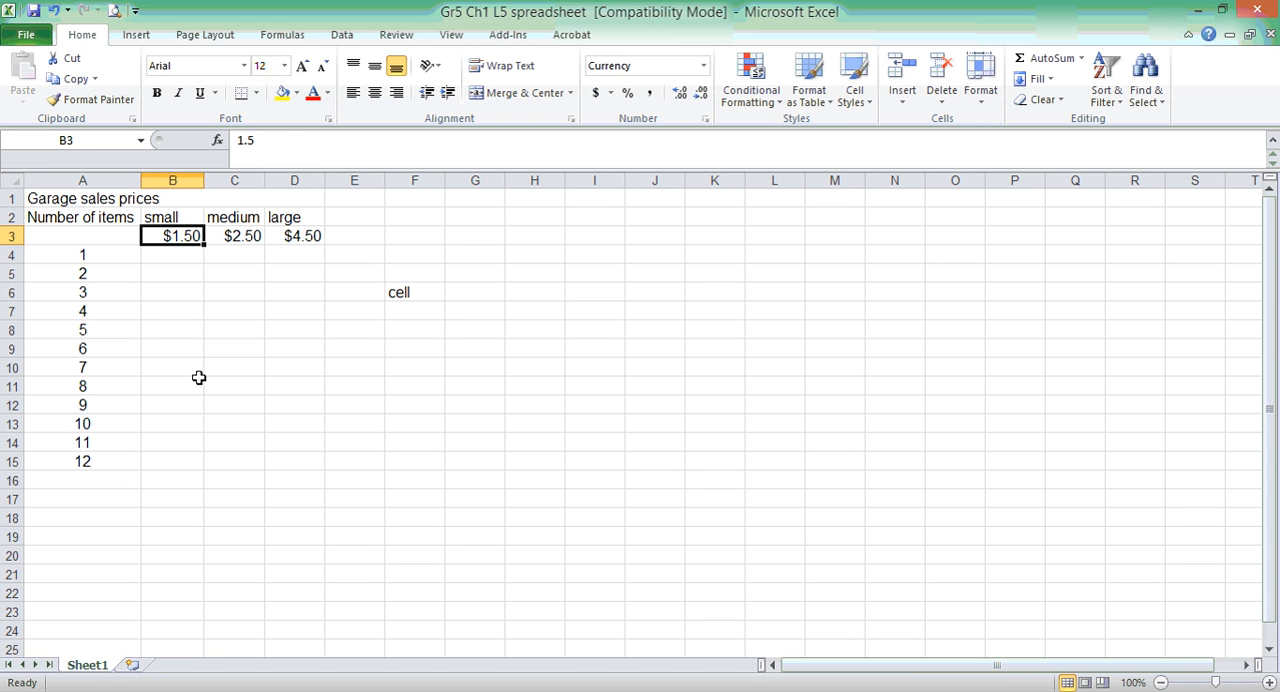
{"action": "mouse_move", "coordinate": [192, 254]}
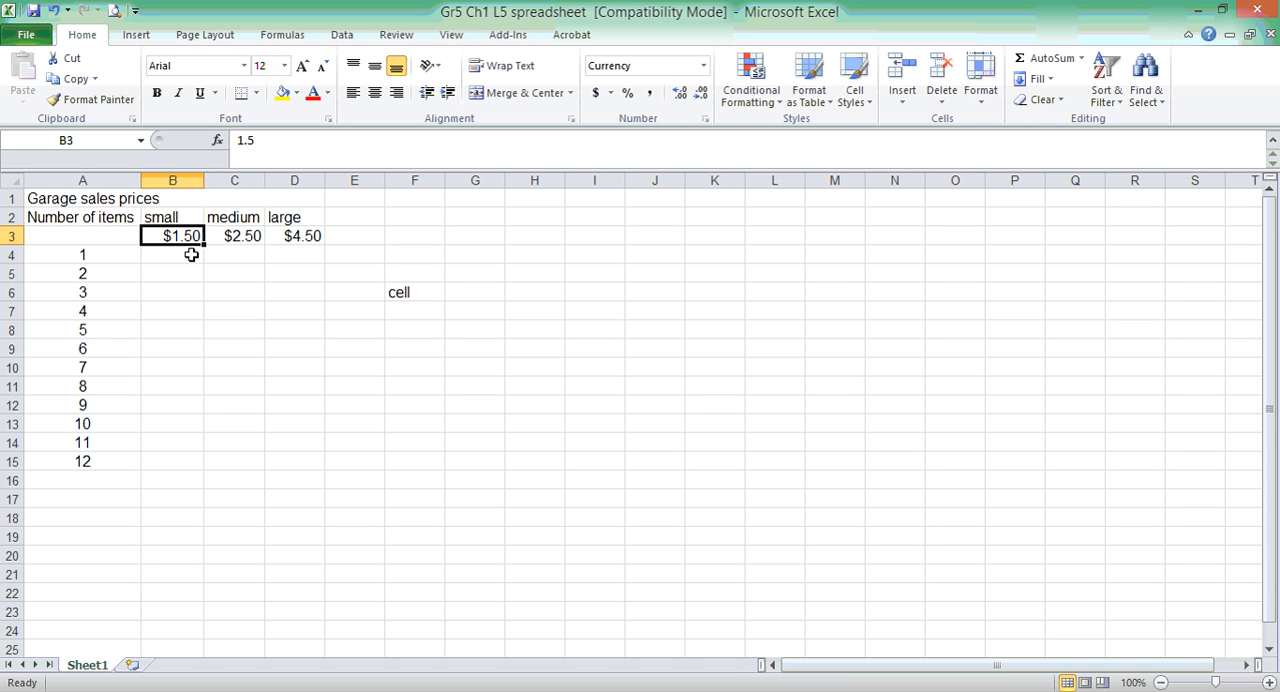
{"action": "mouse_move", "coordinate": [188, 250]}
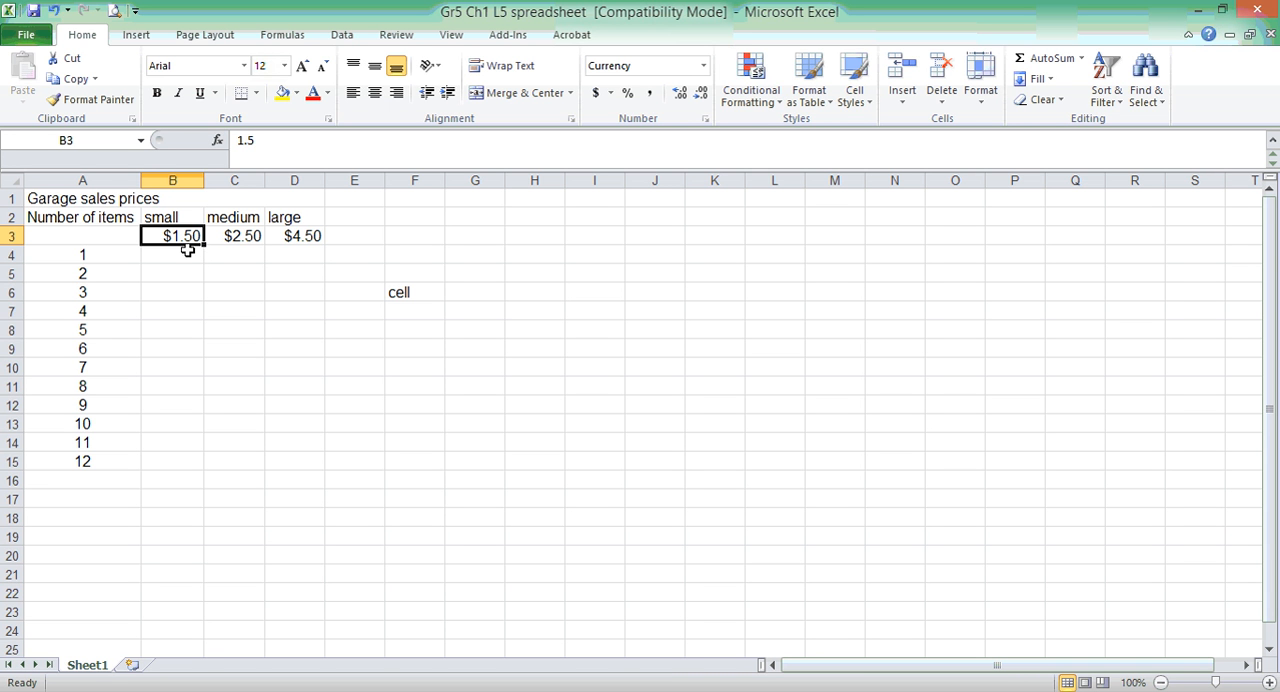
Enter the formula =B3 in B4 so it shows the $1.50 small price.
{"action": "left_click", "coordinate": [172, 256]}
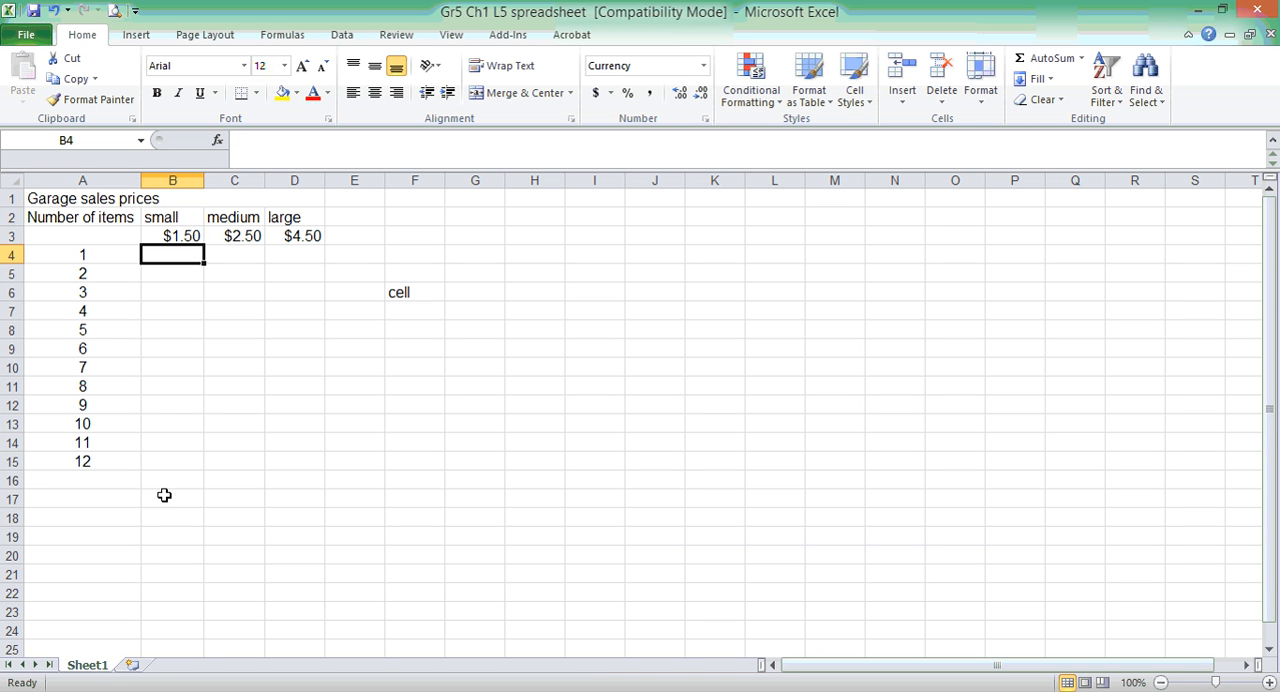
{"action": "mouse_move", "coordinate": [266, 444]}
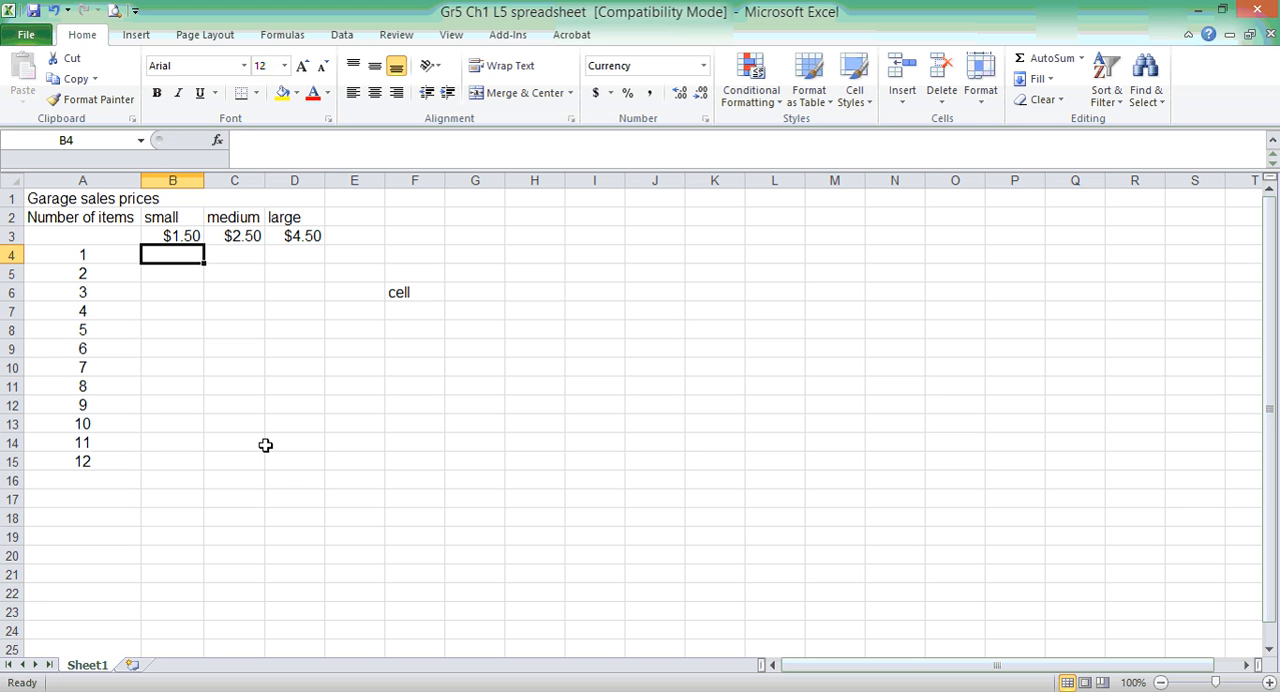
{"action": "type", "text": "="}
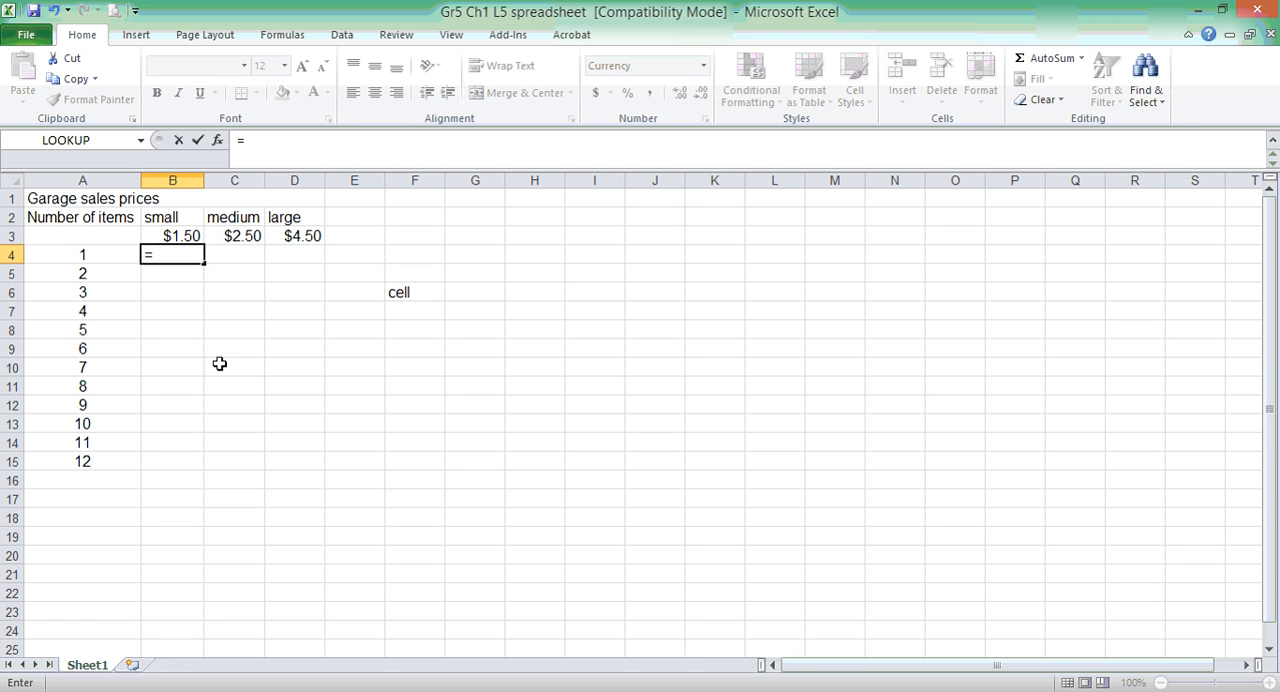
{"action": "left_click", "coordinate": [172, 236]}
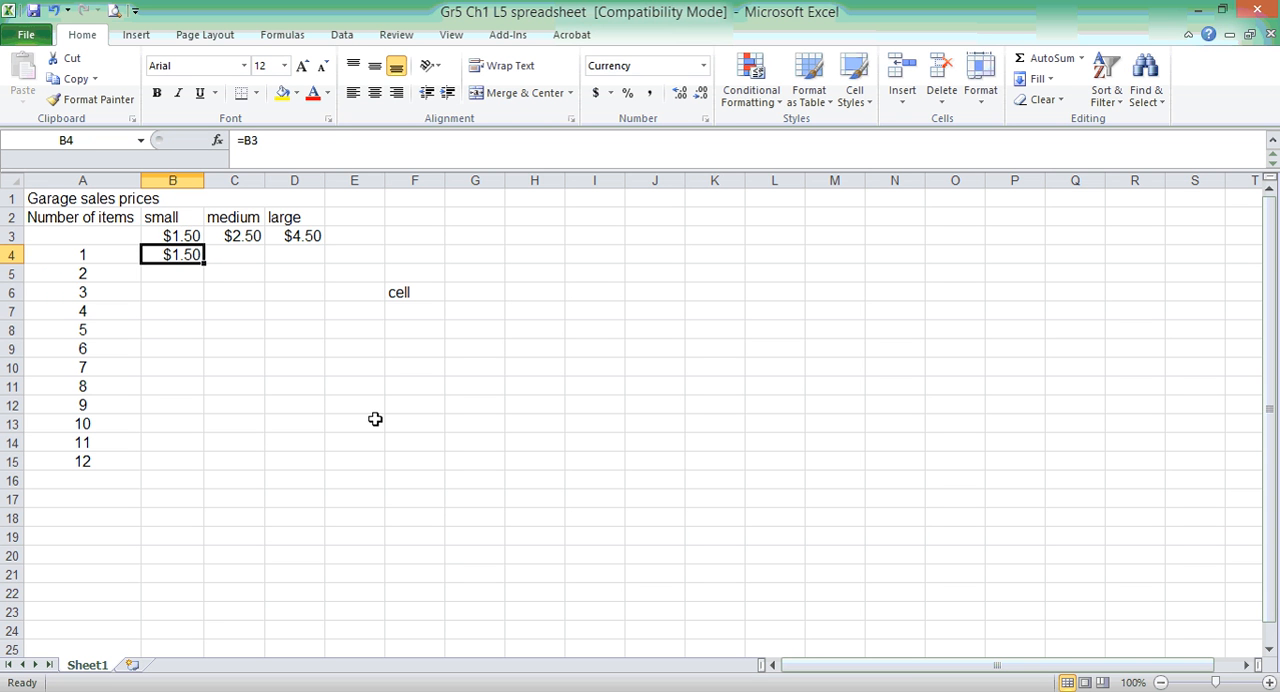
Review A4's item count, B3's price and B4's new formula, then move to B5.
{"action": "left_click", "coordinate": [82, 254]}
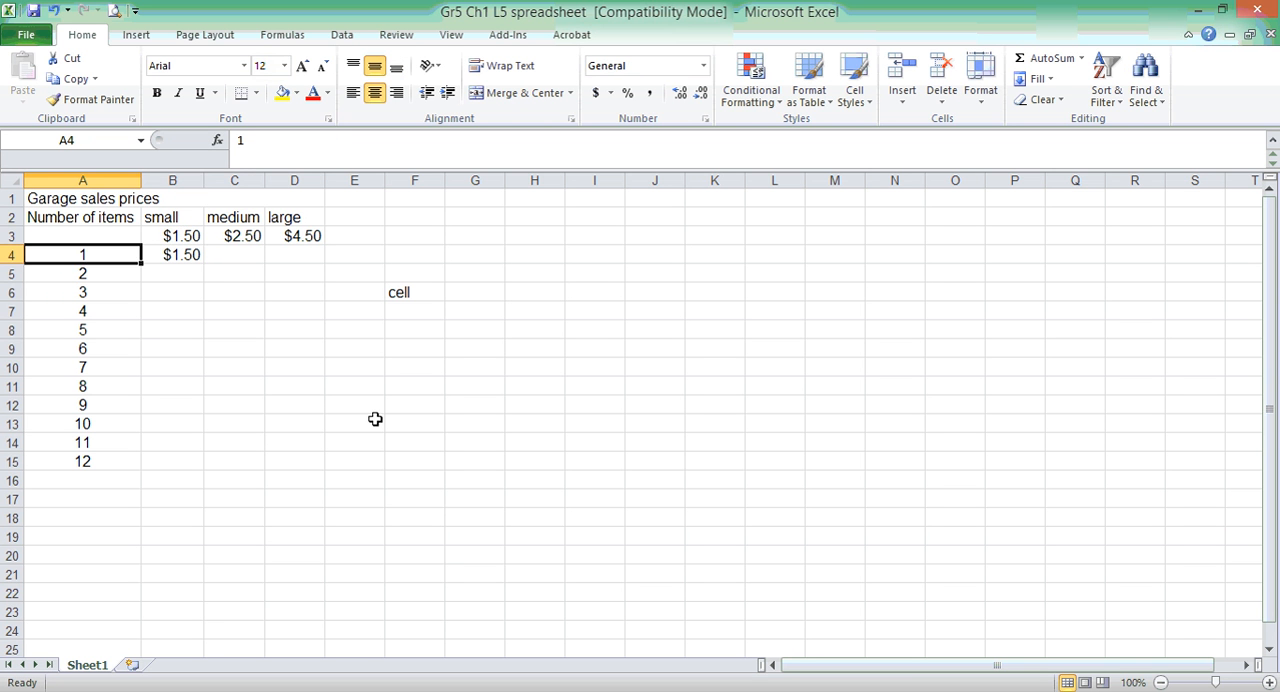
{"action": "left_click", "coordinate": [172, 236]}
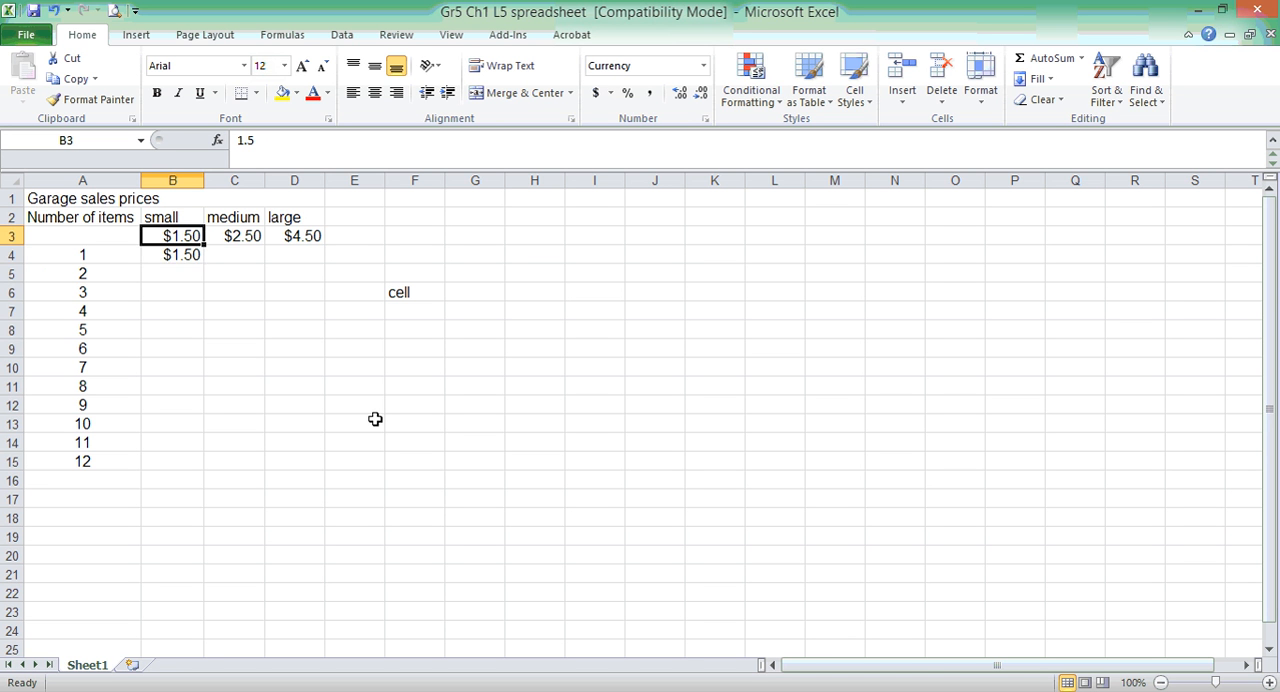
{"action": "left_click", "coordinate": [172, 254]}
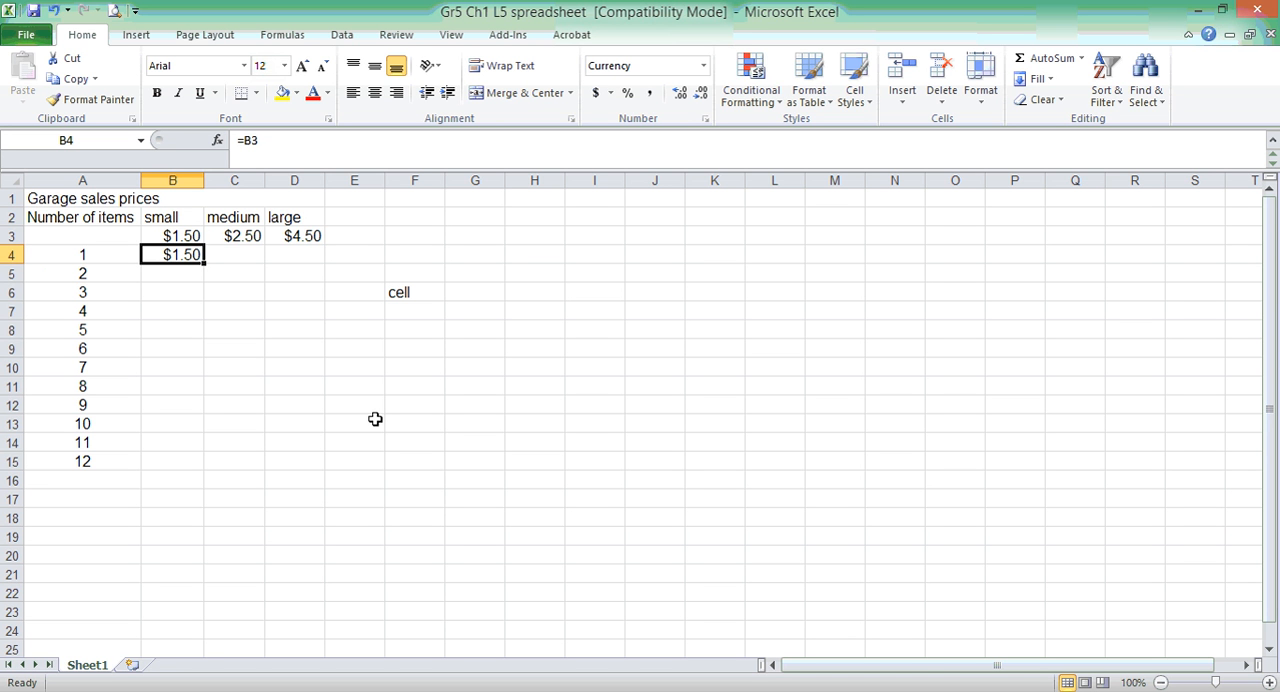
{"action": "left_click", "coordinate": [172, 272]}
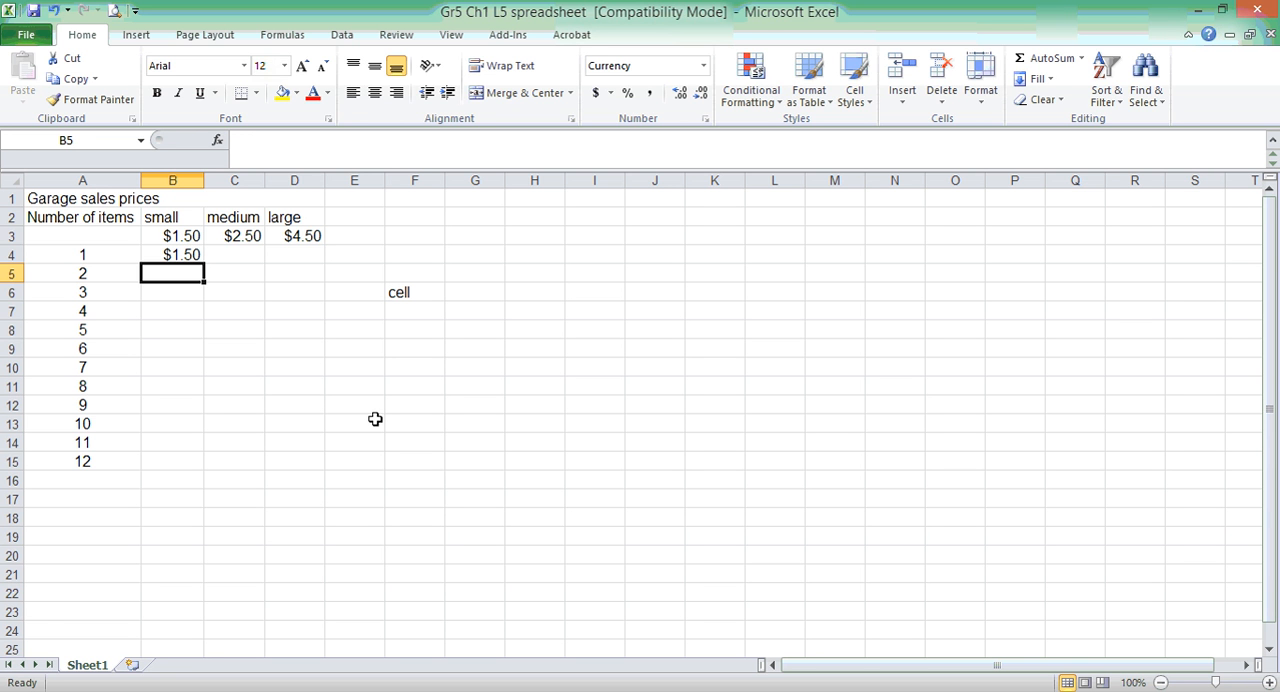
Enter =B4+1.50 in B5 so two small items show $3.00, and check the formula.
{"action": "type", "text": "="}
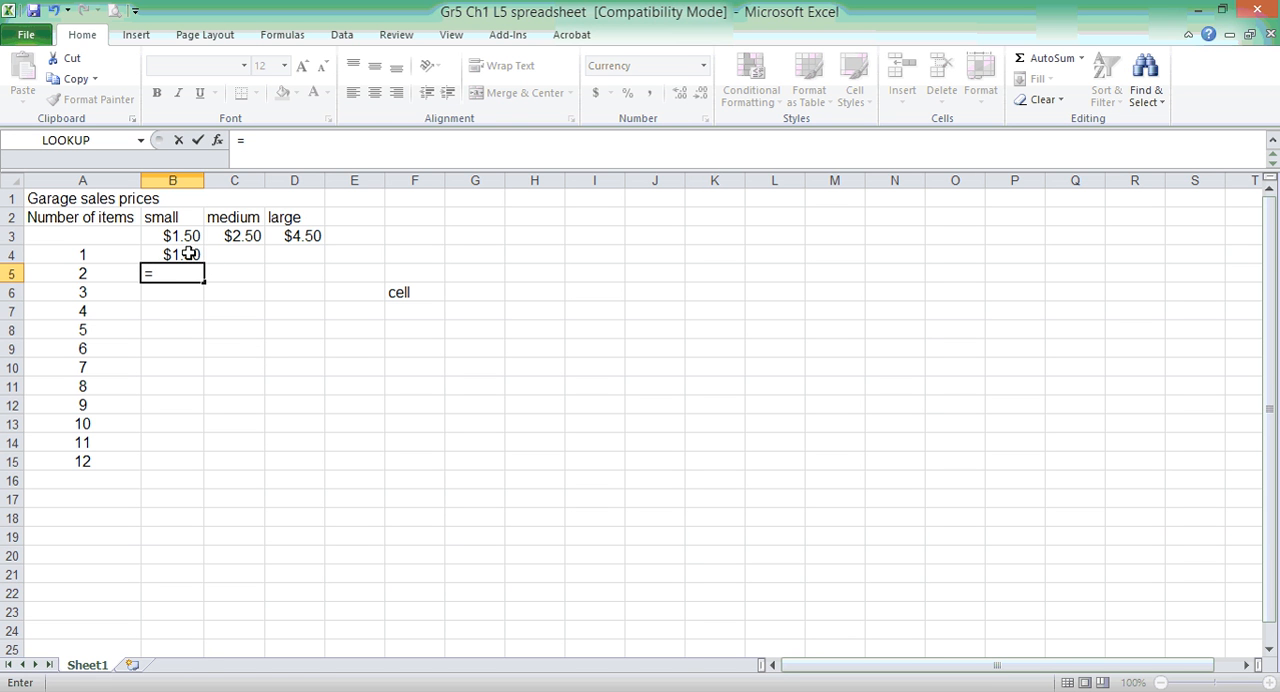
{"action": "left_click", "coordinate": [172, 254]}
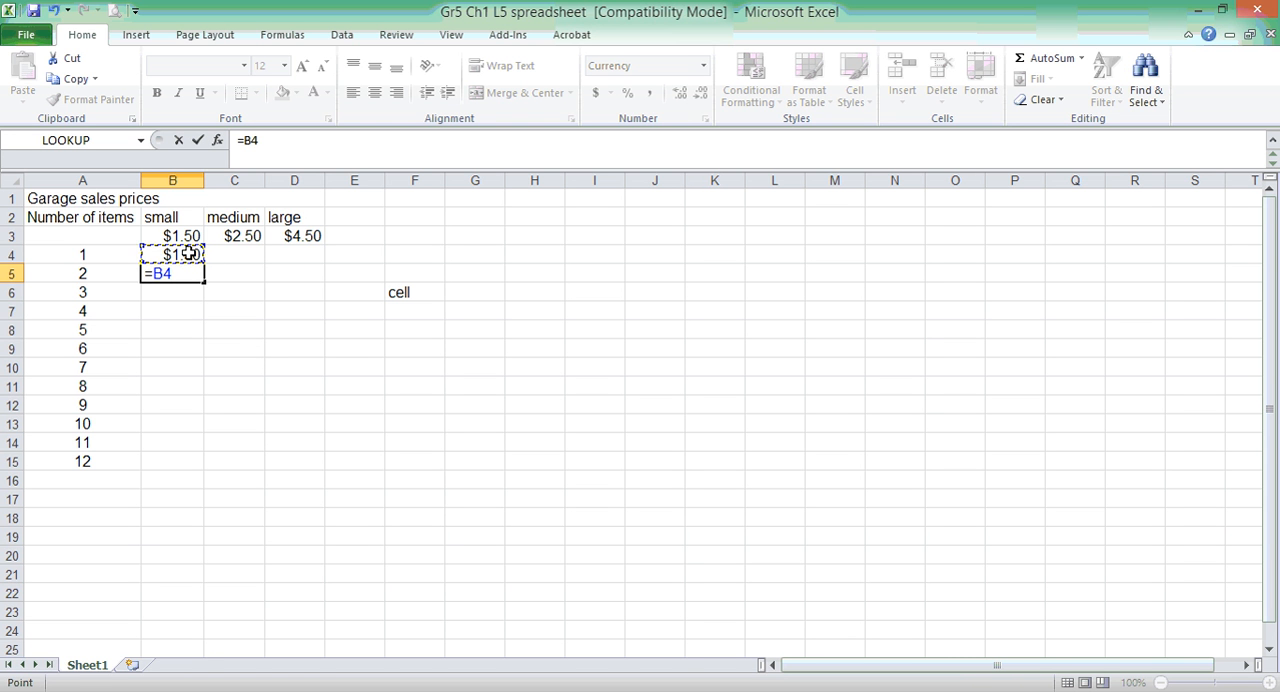
{"action": "type", "text": "+"}
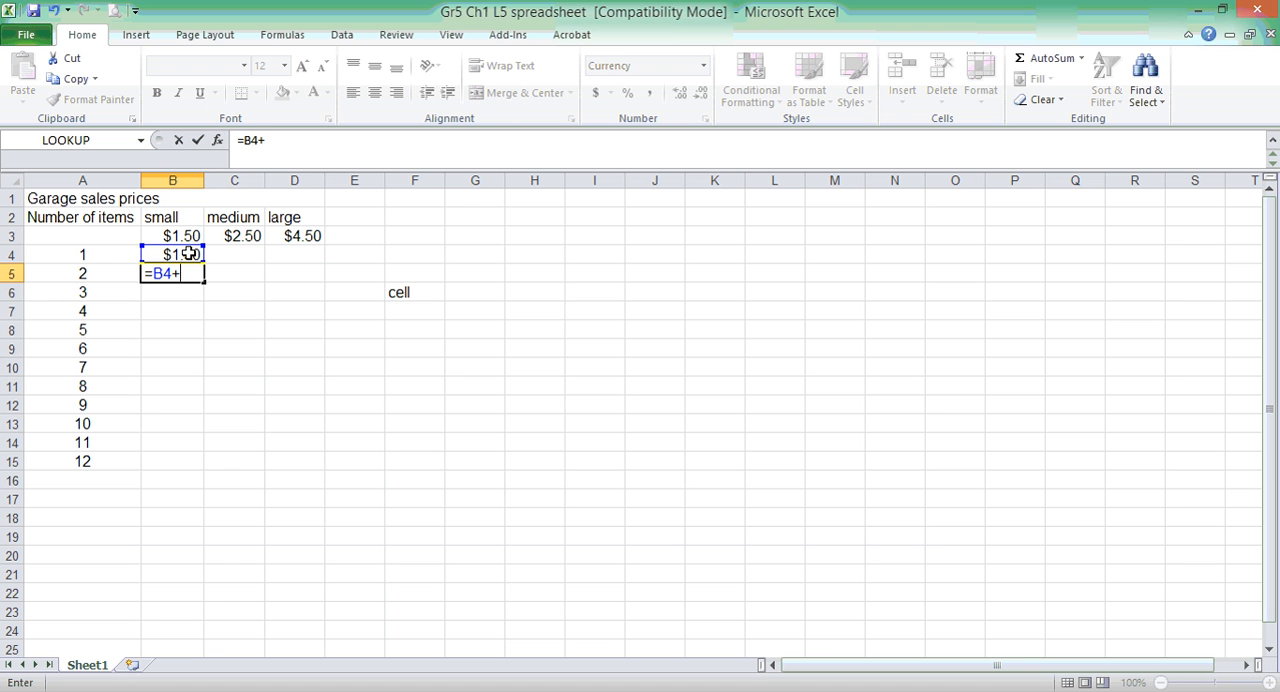
{"action": "type", "text": "1.5"}
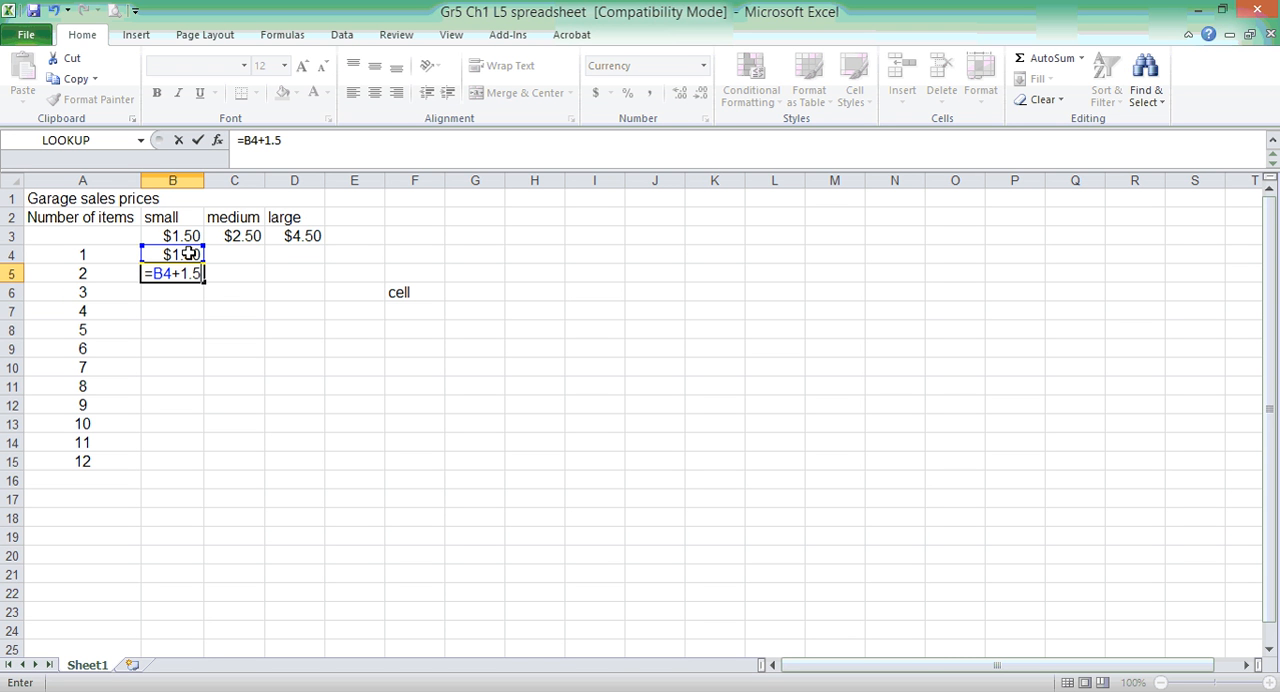
{"action": "type", "text": "0"}
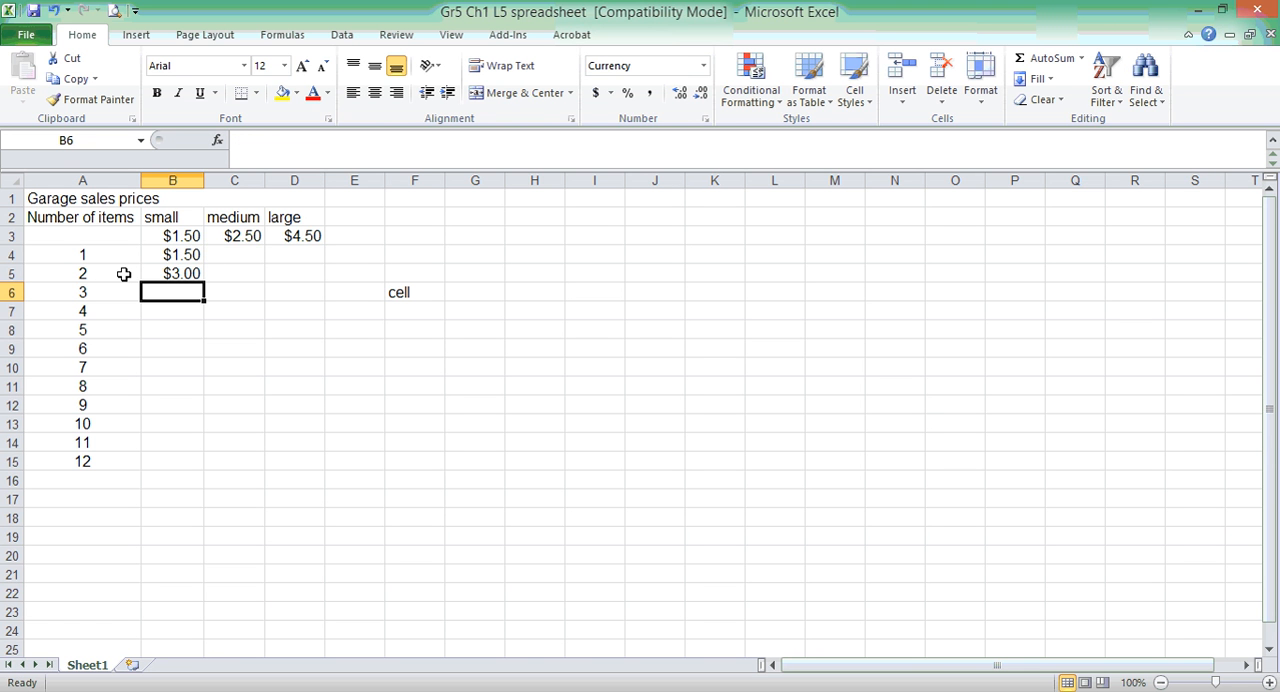
{"action": "left_click", "coordinate": [172, 272]}
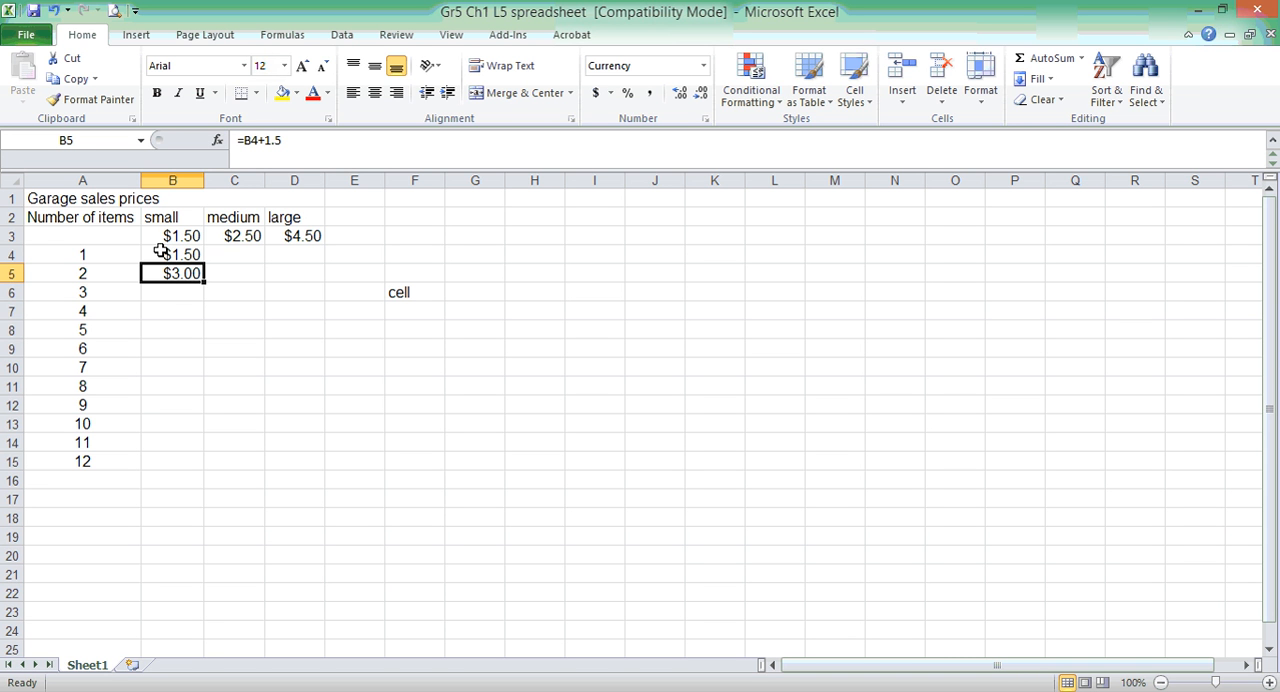
{"action": "mouse_move", "coordinate": [192, 272]}
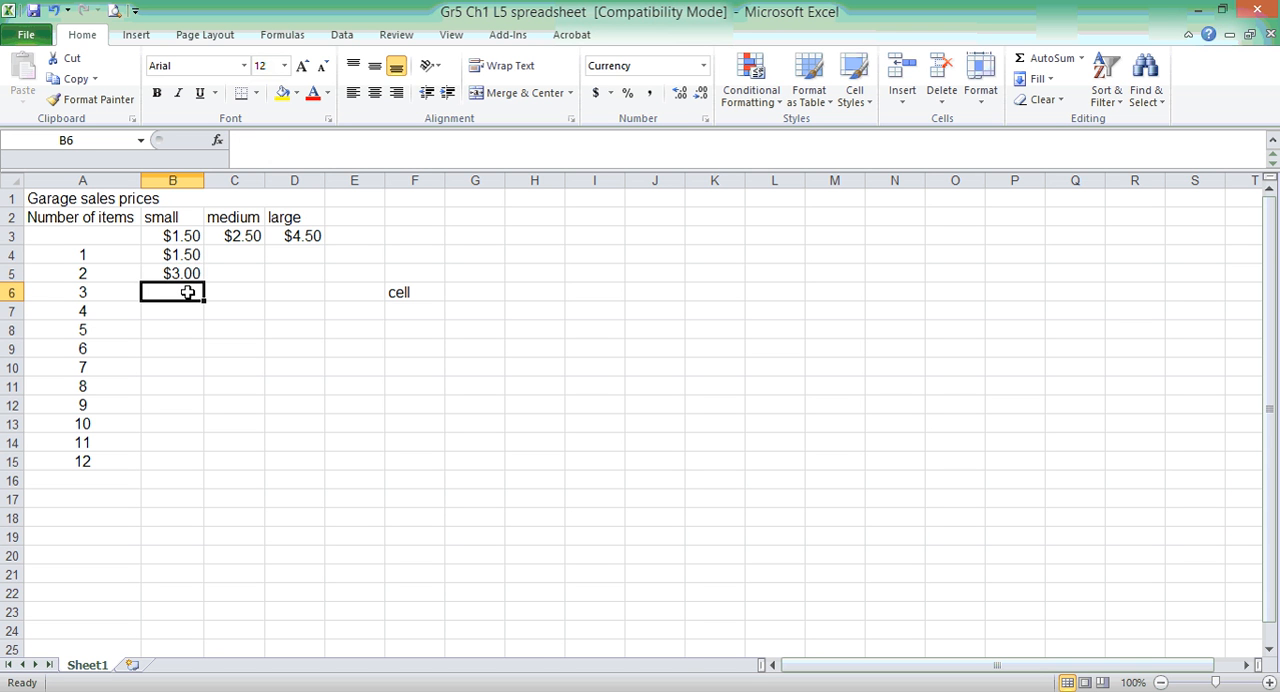
Fill B5's formula down to B15 so small prices rise by $1.50 to $18.00.
{"action": "left_click", "coordinate": [172, 272]}
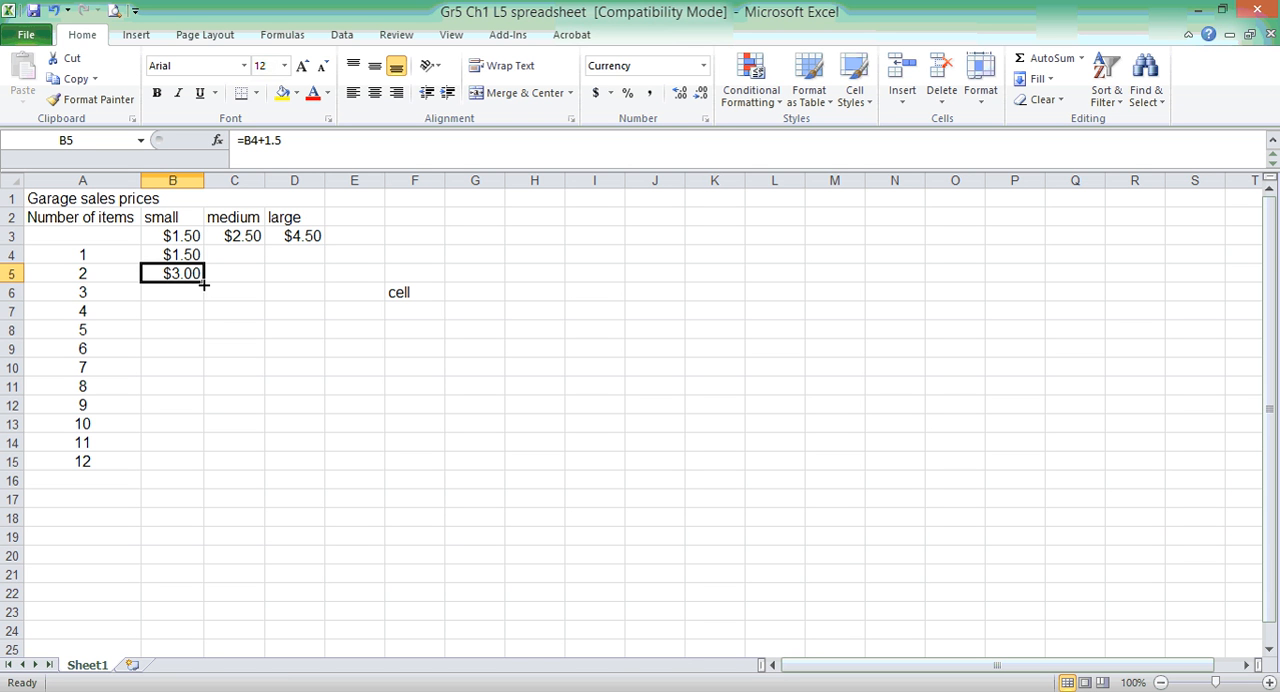
{"action": "left_click_drag", "start_coordinate": [204, 284], "coordinate": [204, 348]}
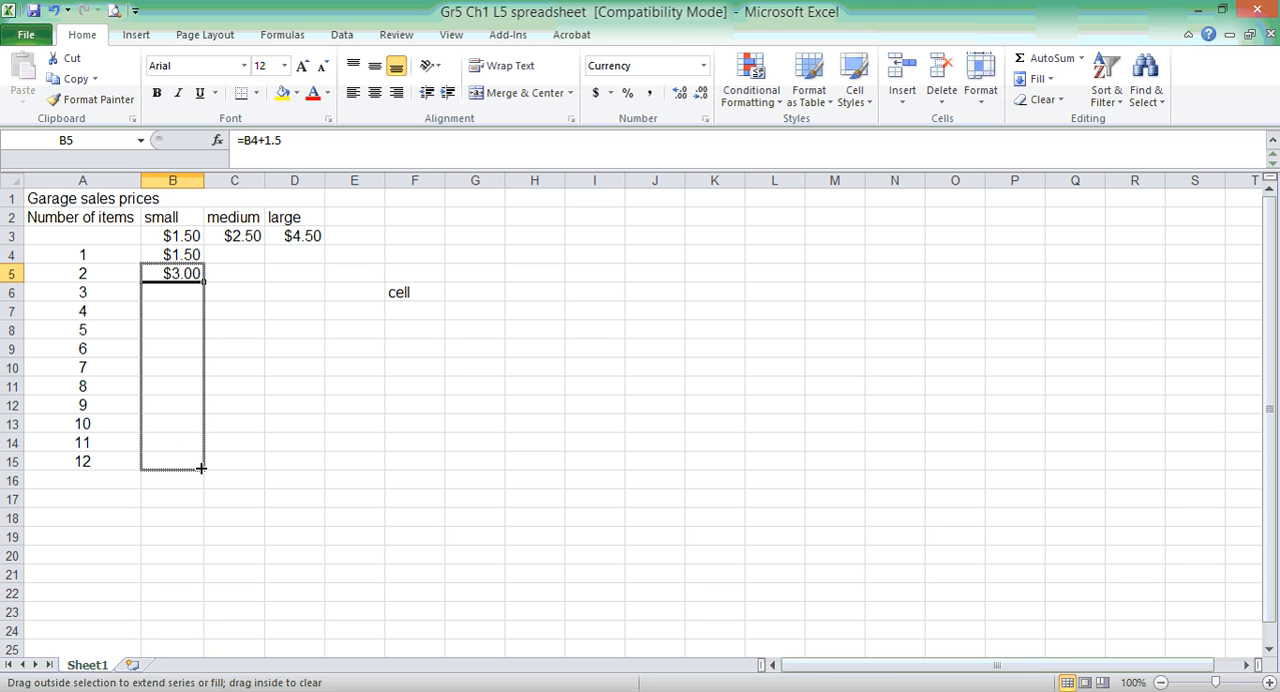
{"action": "left_click_drag", "start_coordinate": [200, 272], "coordinate": [200, 468]}
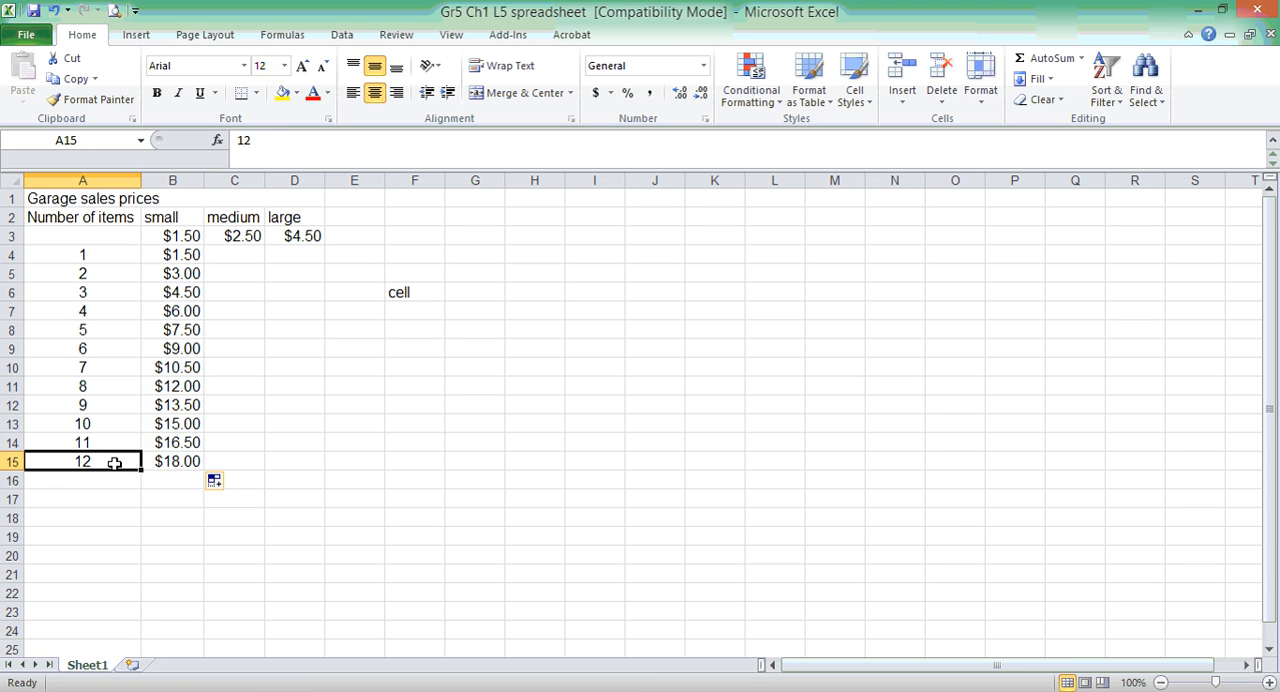
{"action": "mouse_move", "coordinate": [136, 318]}
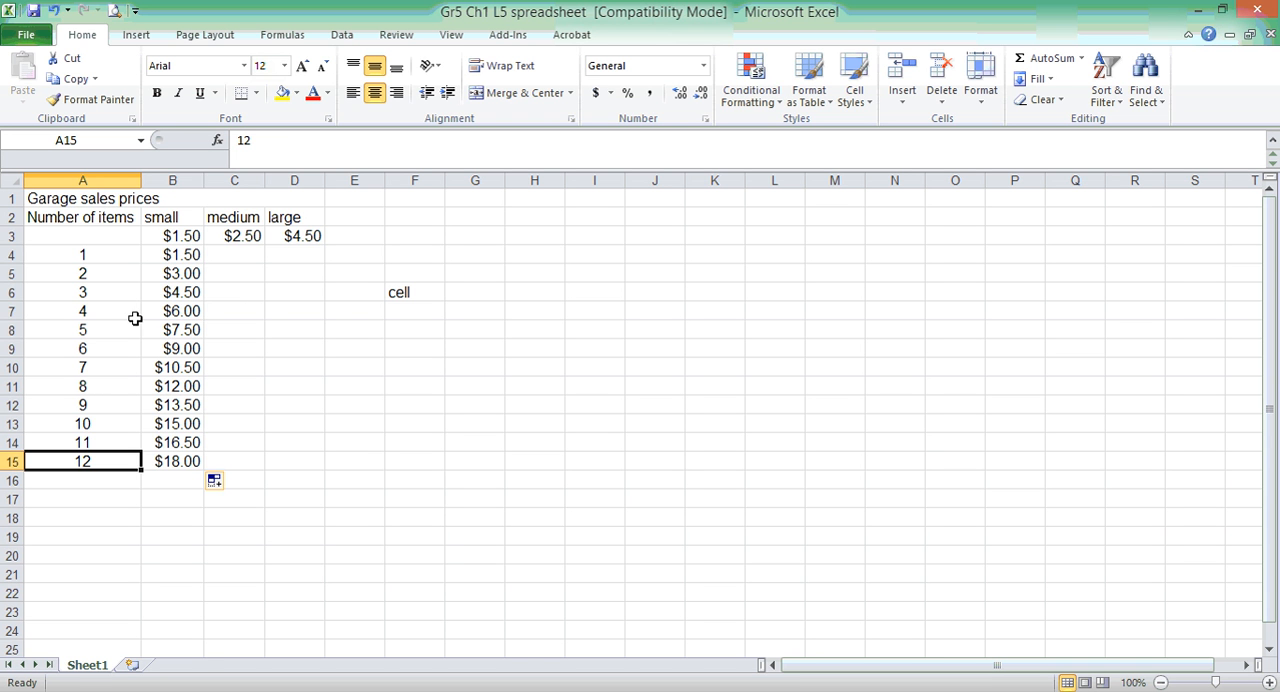
{"action": "mouse_move", "coordinate": [168, 254]}
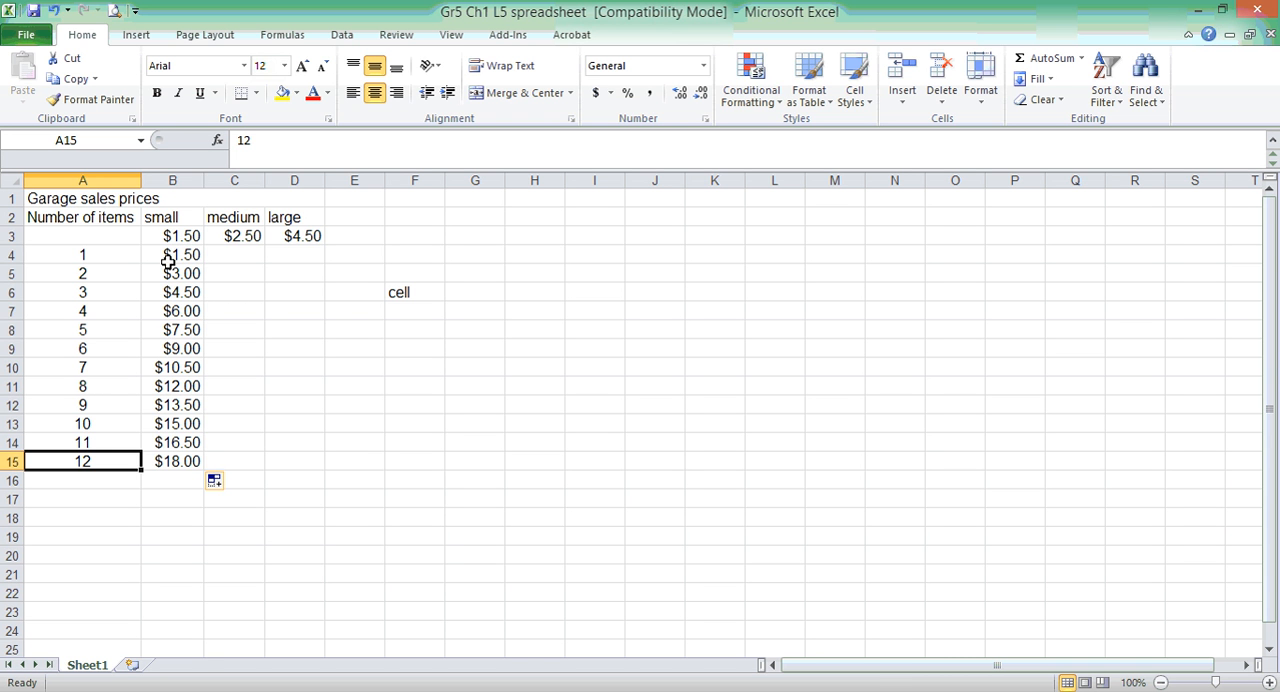
{"action": "left_click", "coordinate": [172, 460]}
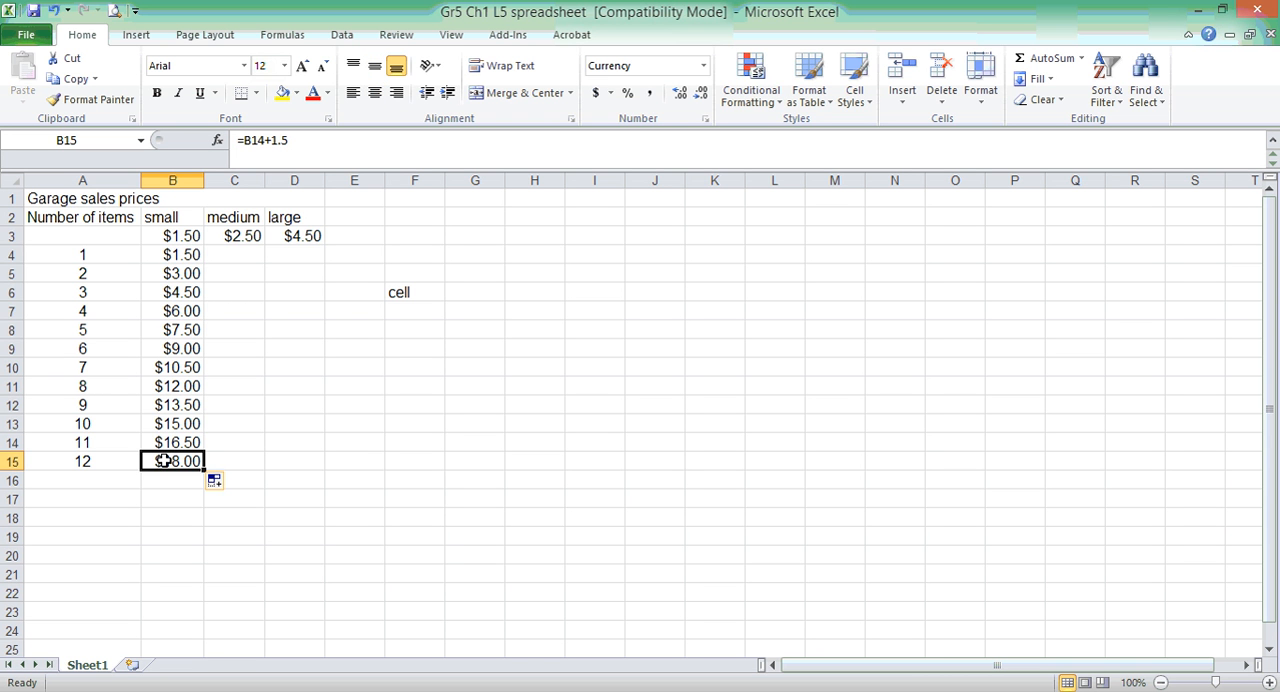
{"action": "left_click", "coordinate": [172, 292]}
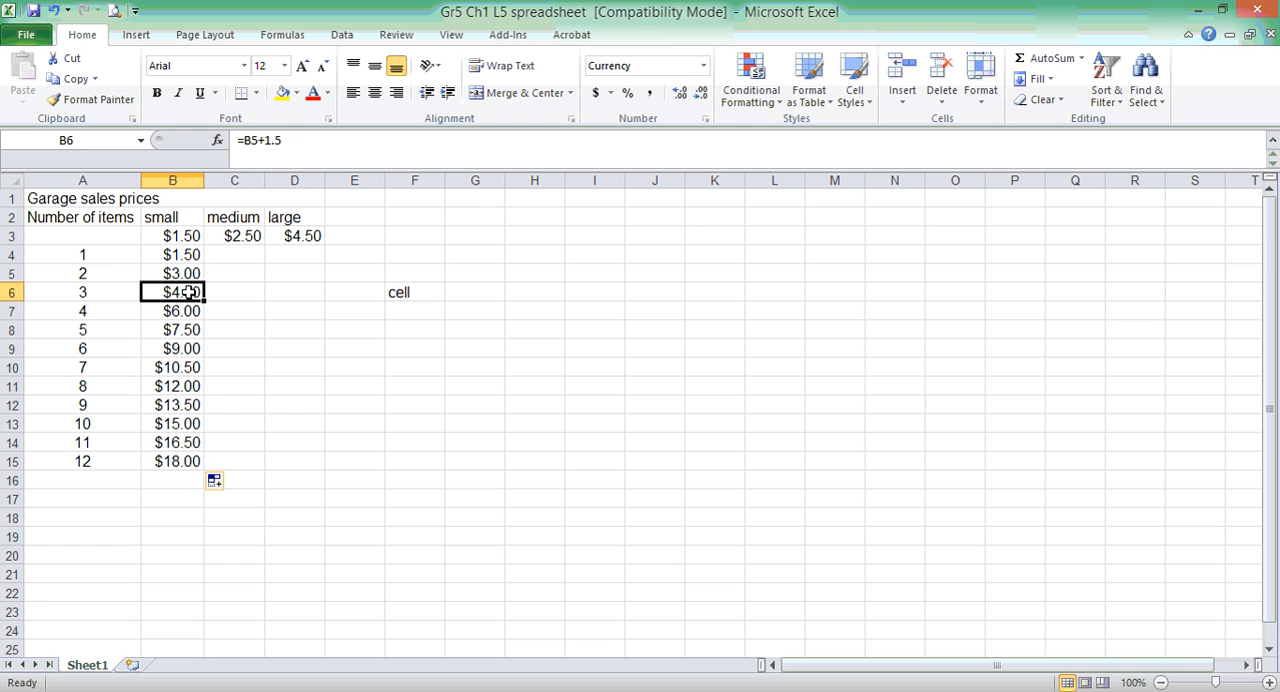
{"action": "mouse_move", "coordinate": [324, 344]}
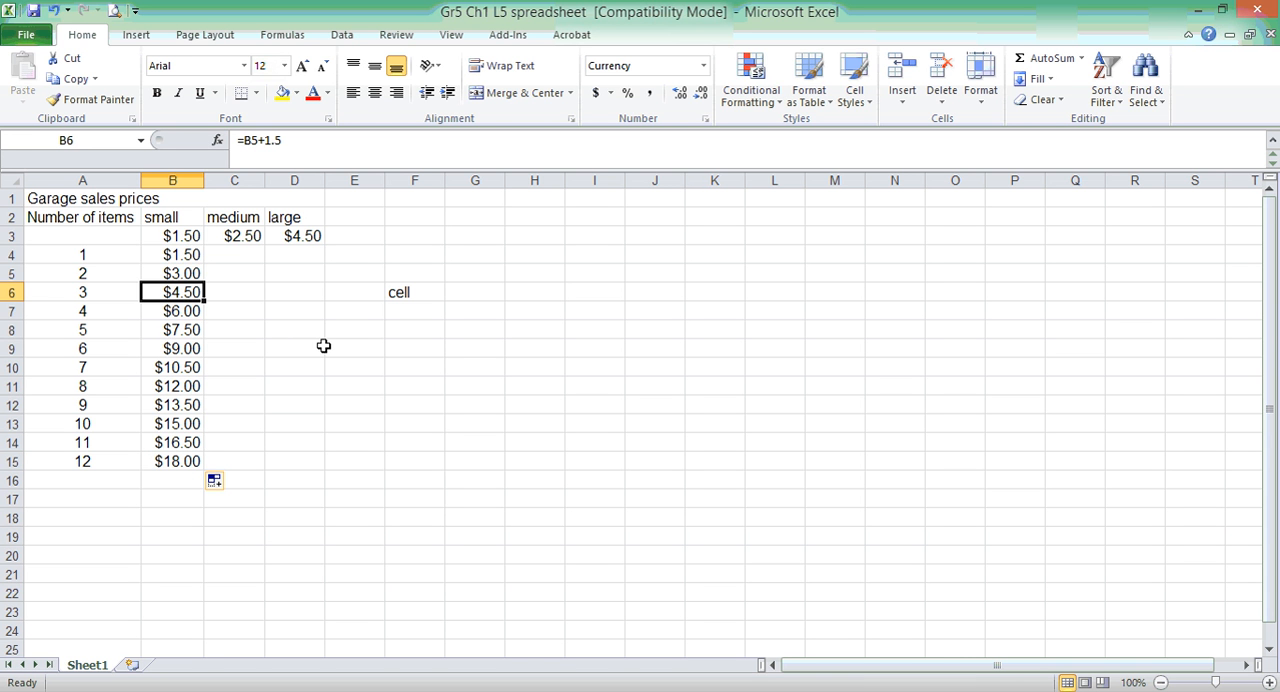
{"action": "left_click", "coordinate": [172, 272]}
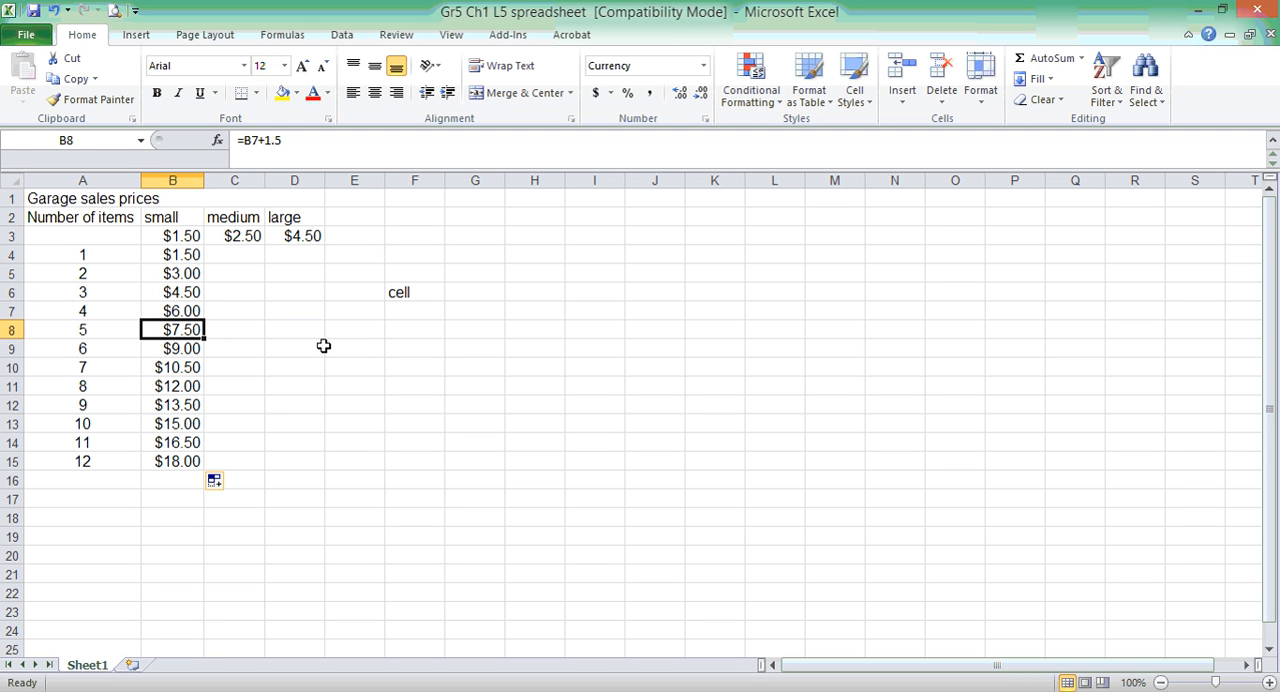
{"action": "left_click", "coordinate": [172, 386]}
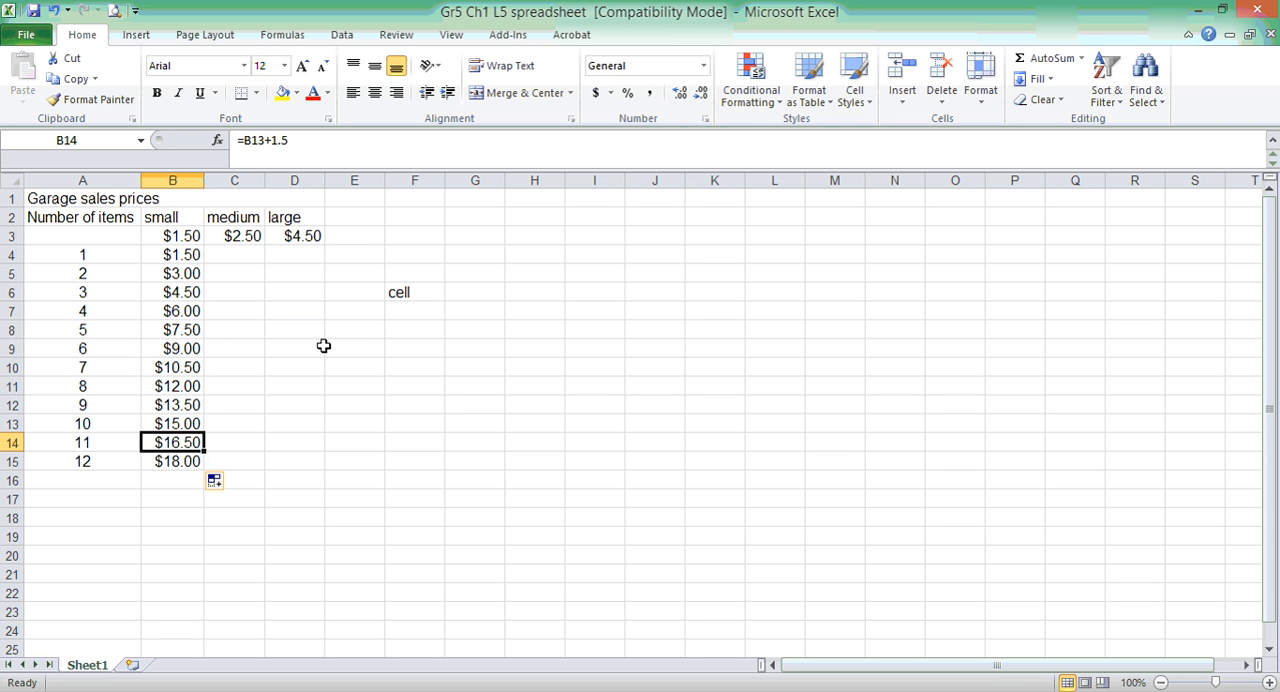
{"action": "left_click", "coordinate": [172, 460]}
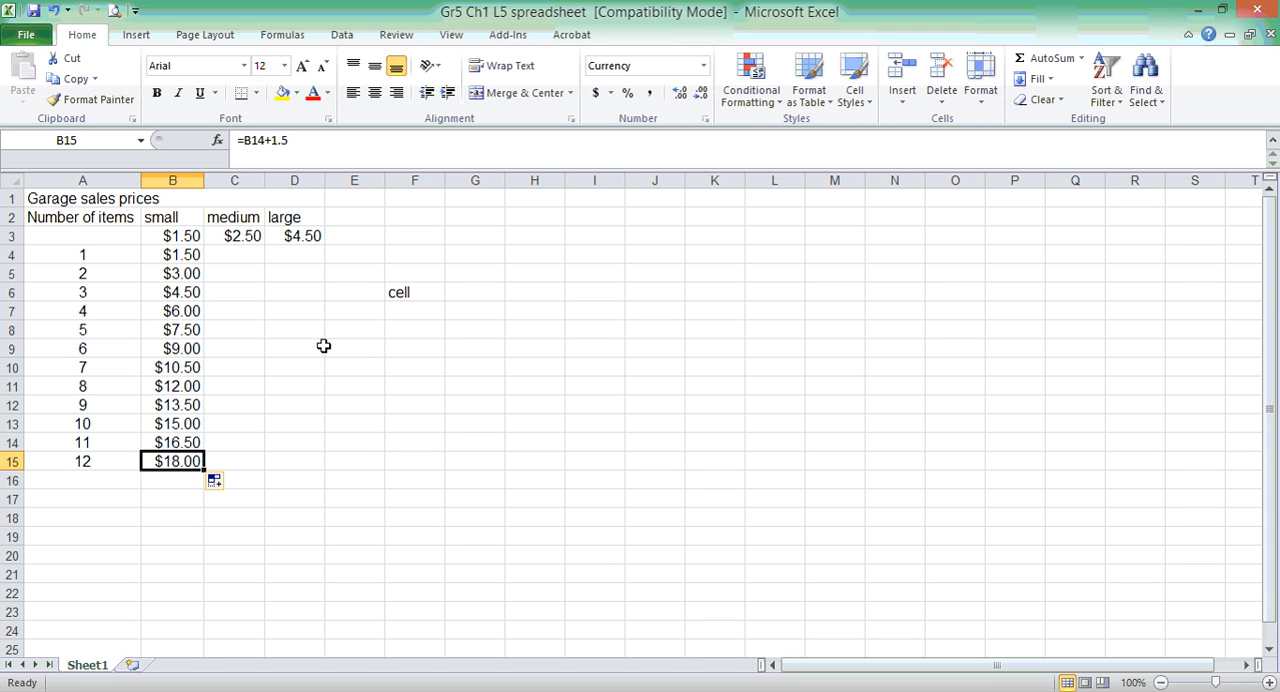
{"action": "left_click", "coordinate": [234, 218]}
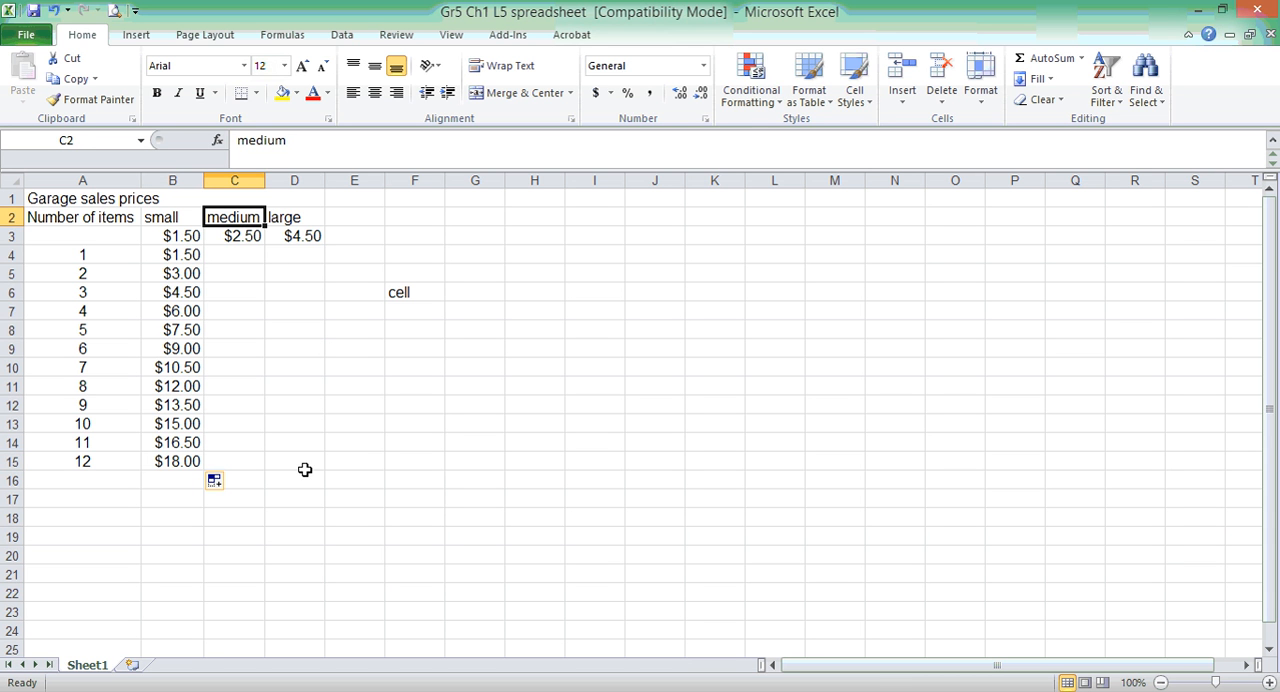
{"action": "left_click", "coordinate": [294, 218]}
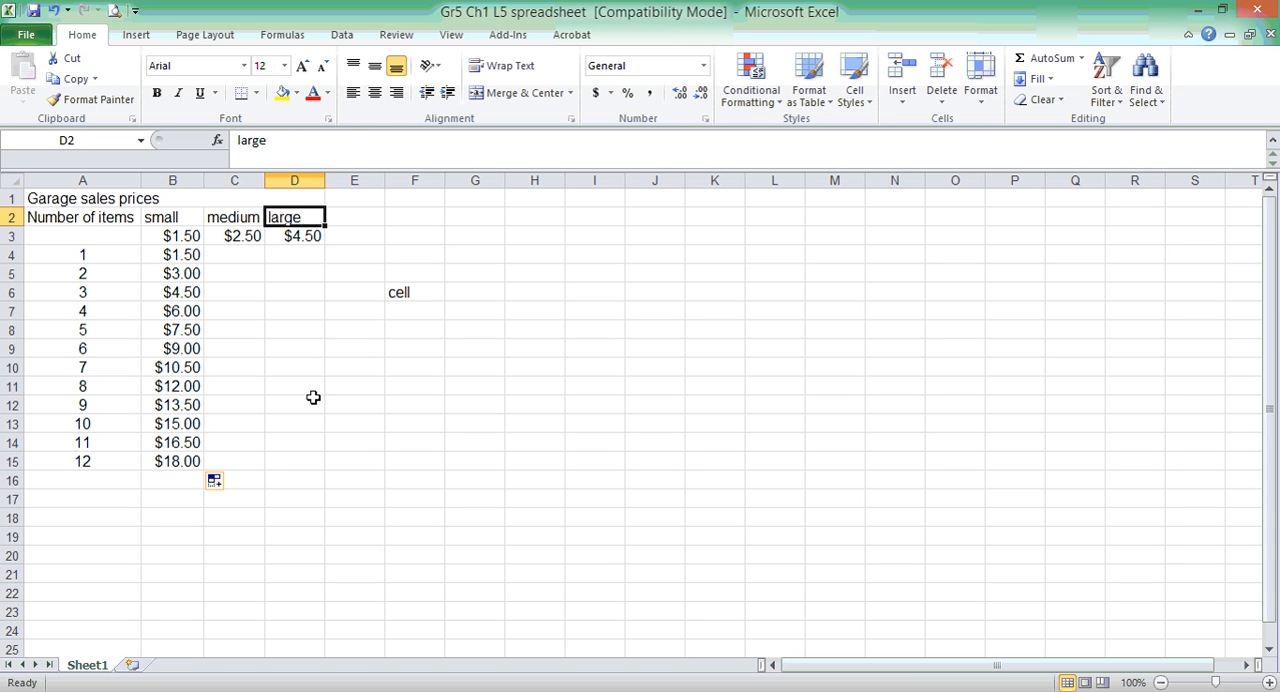
{"action": "left_click", "coordinate": [172, 254]}
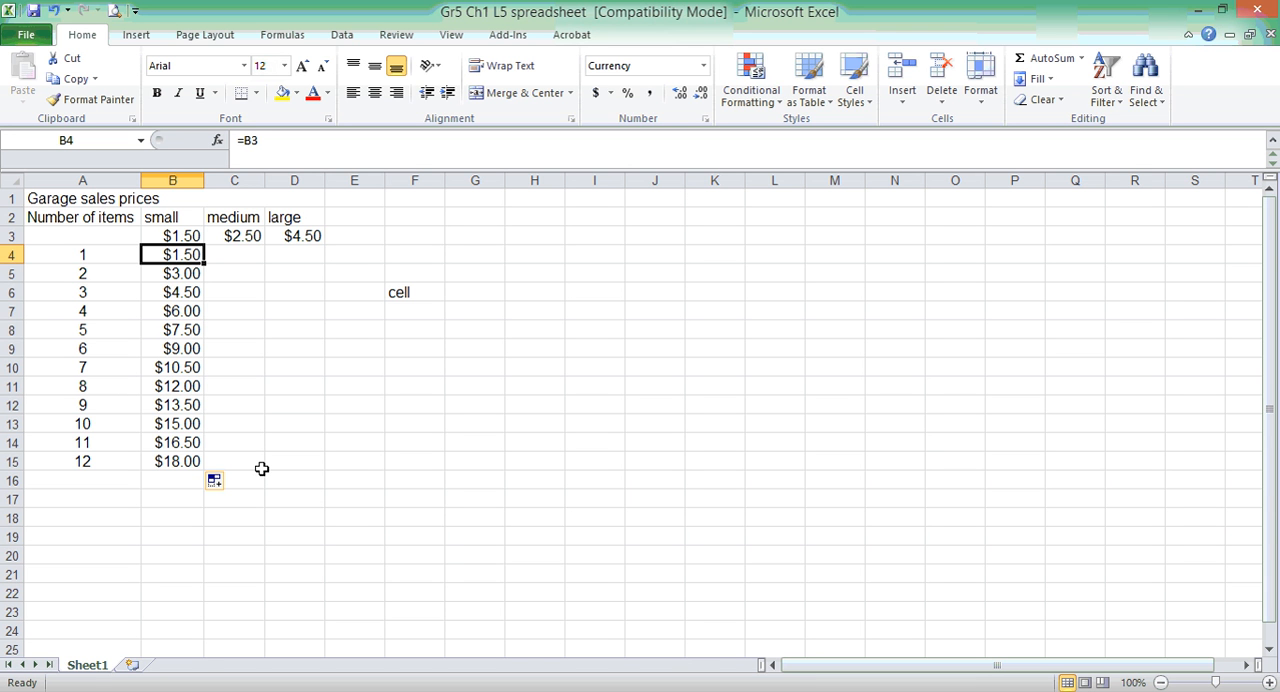
{"action": "mouse_move", "coordinate": [460, 688]}
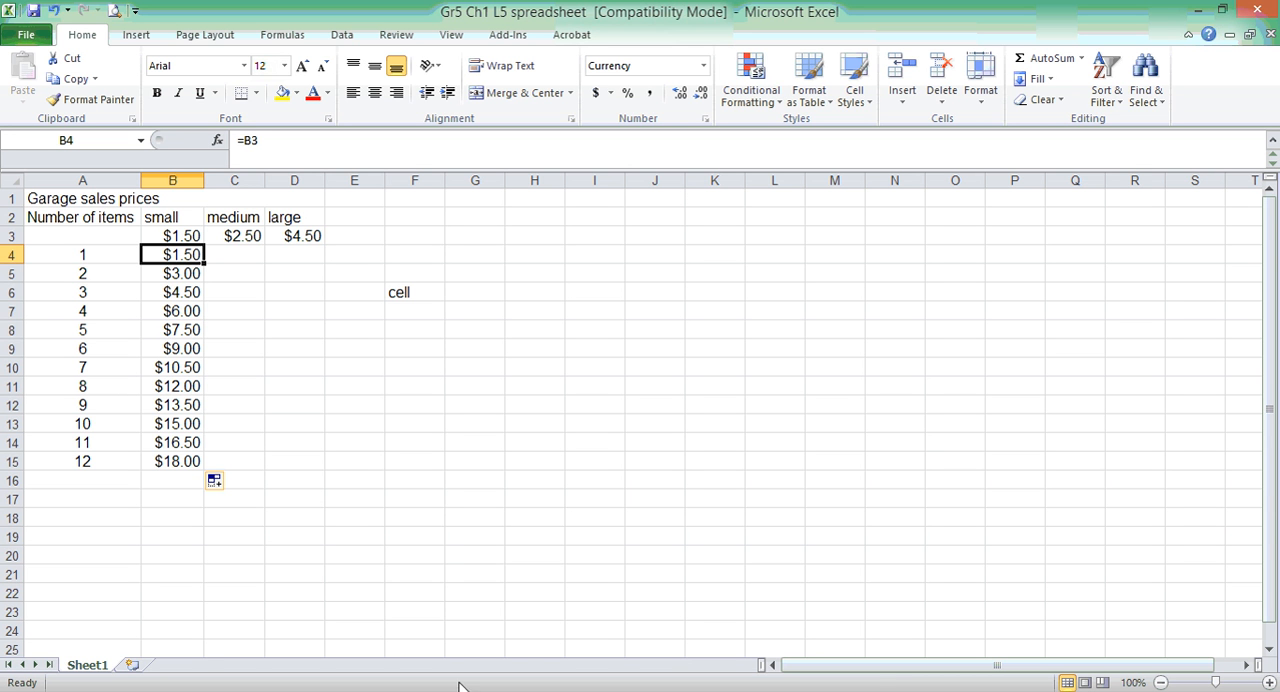